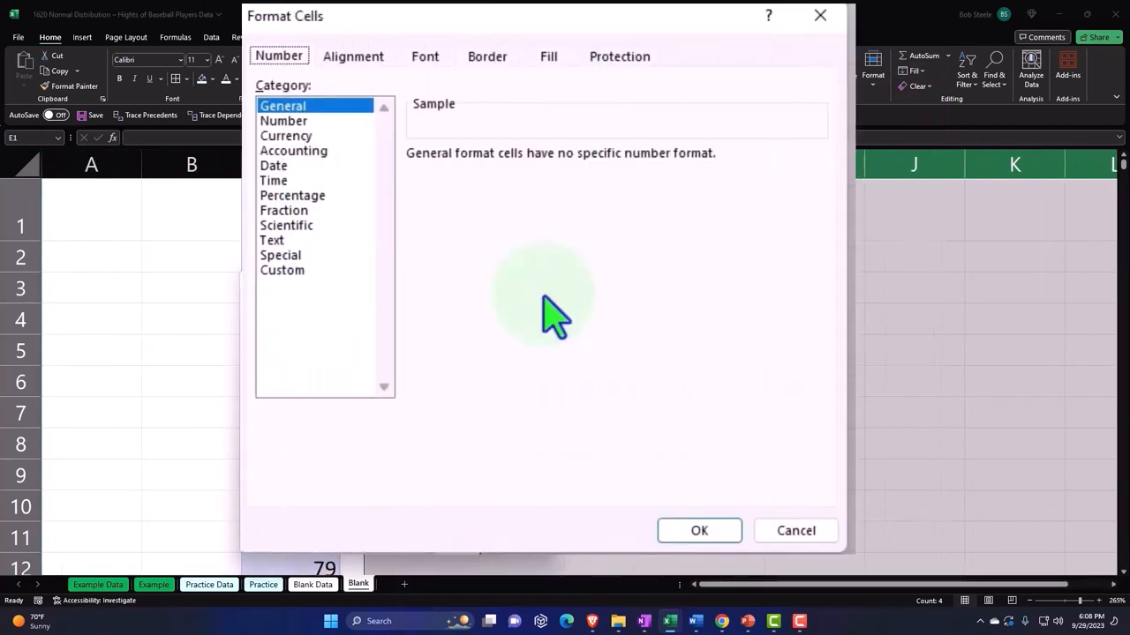
mouse_move(539, 300)
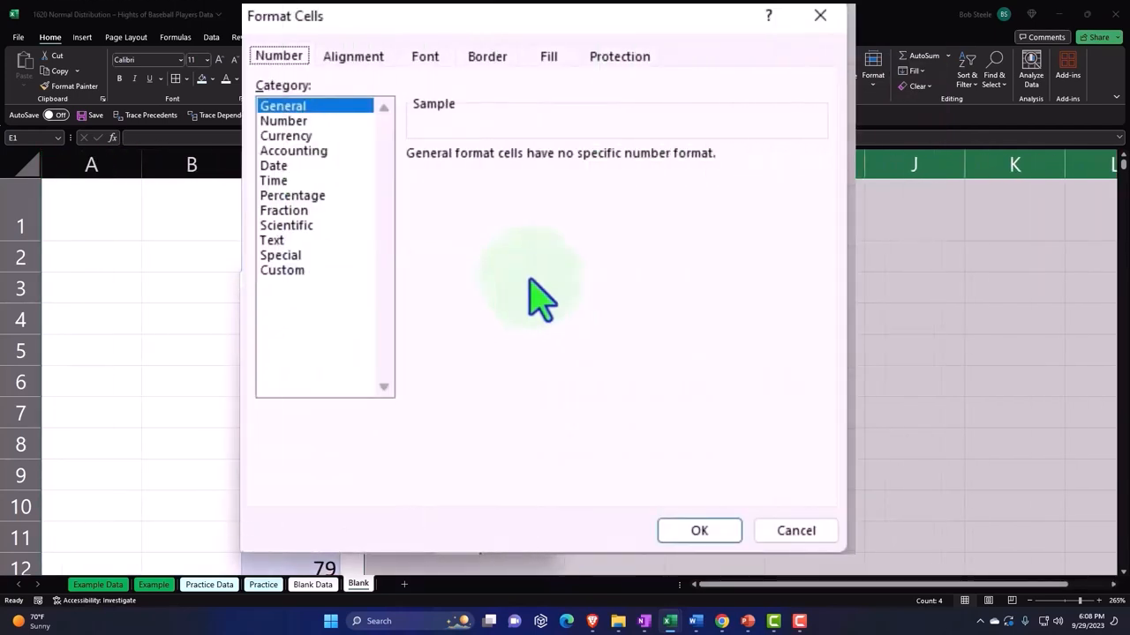
- Preview the Currency number format and close the Format Cells dialog
left_click(285, 135)
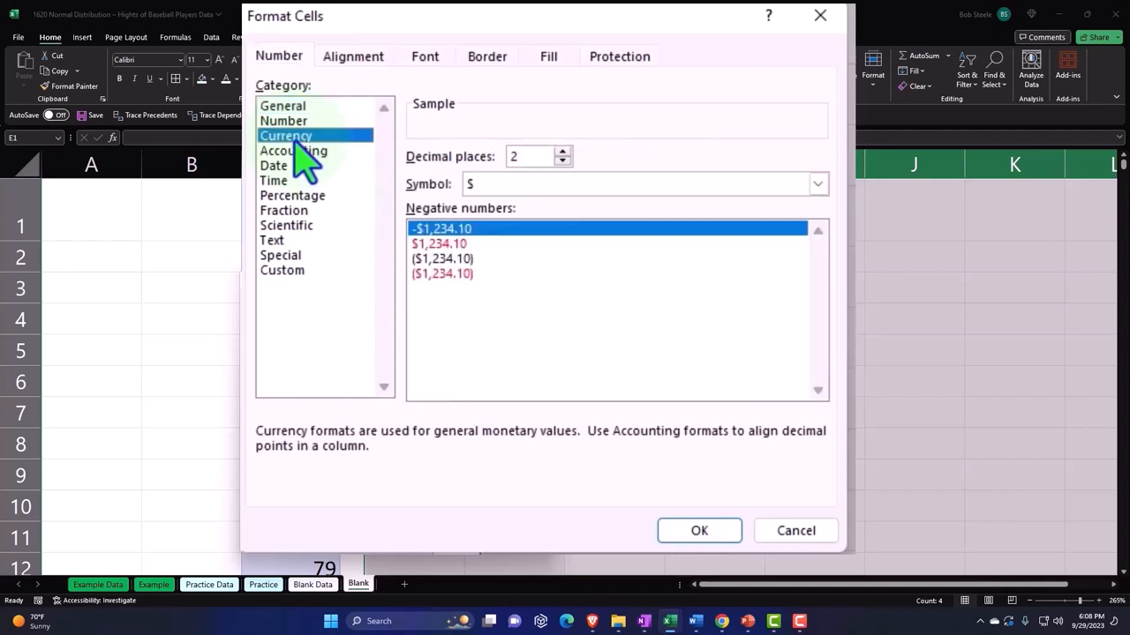
mouse_move(441, 300)
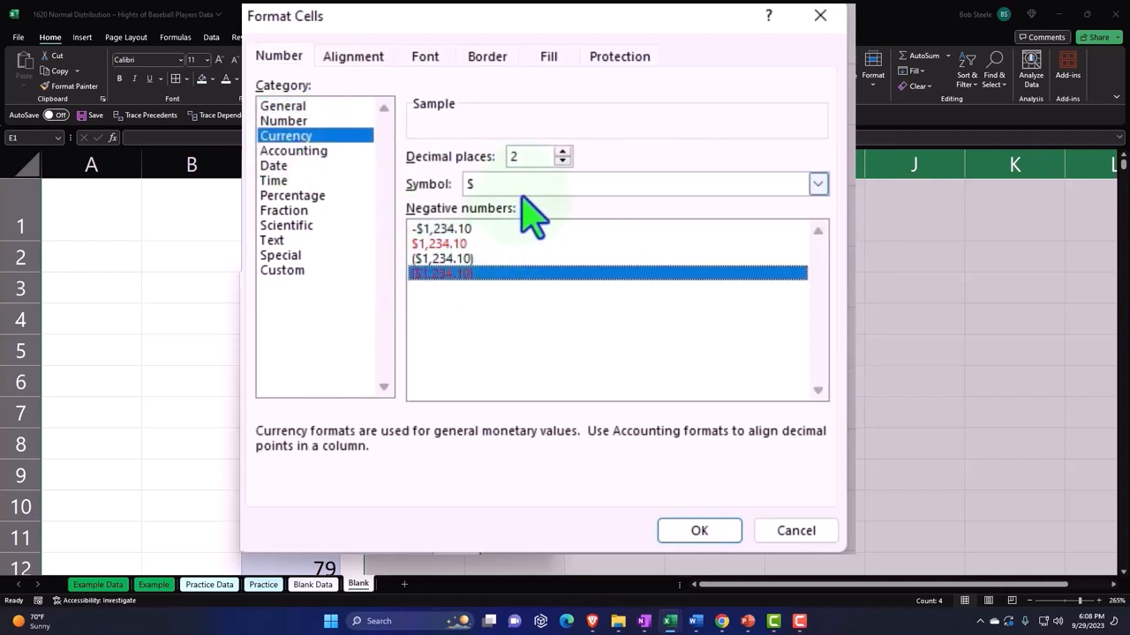
left_click(644, 184)
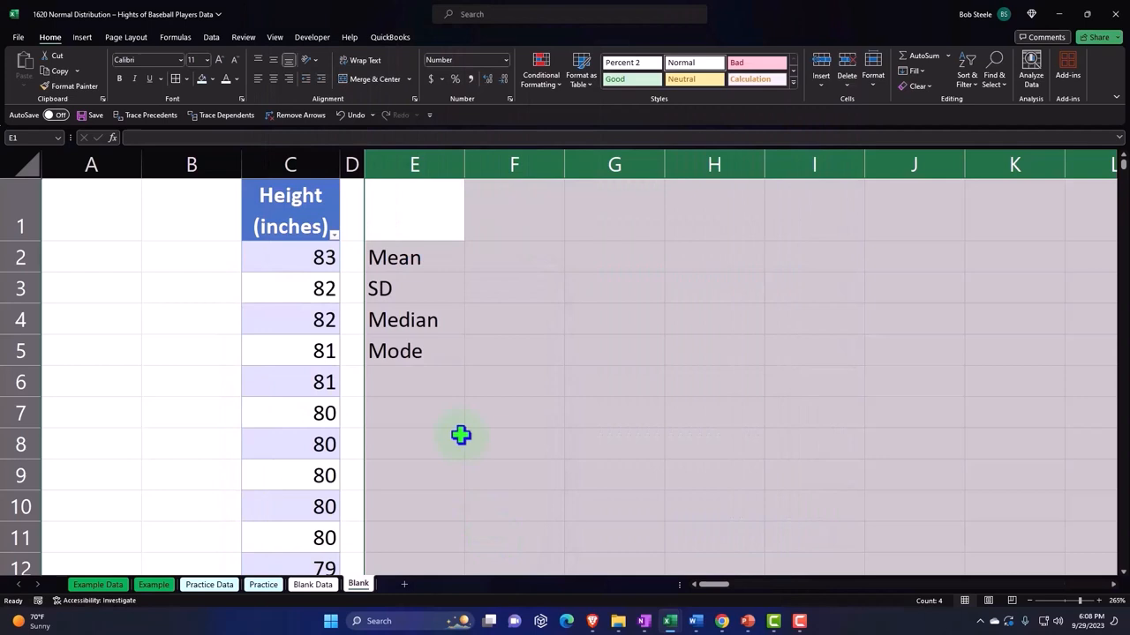
- Delete the empty columns A:B so heights sit in column A, labels in C
left_click(414, 412)
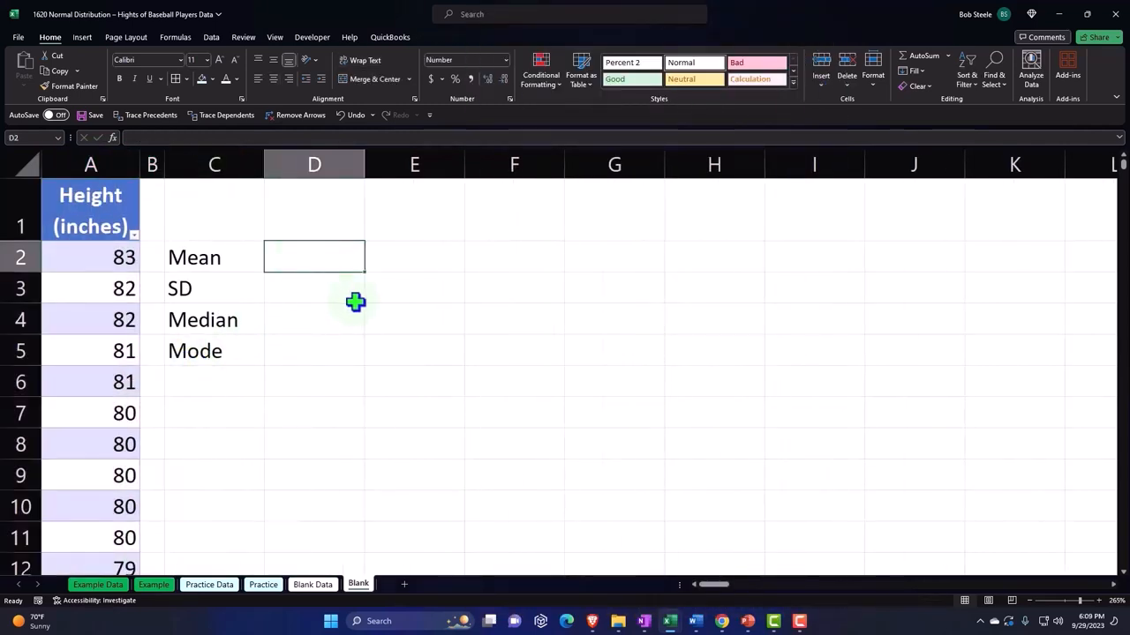
mouse_move(415, 344)
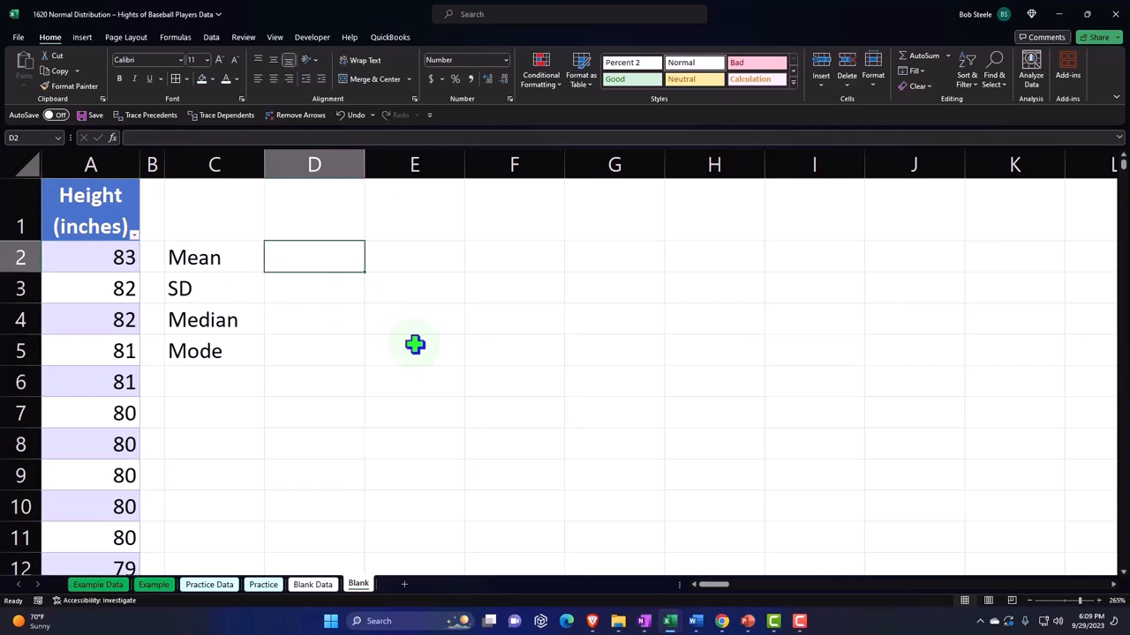
- Enter =AVERAGE(Table4[Height (inches)]) beside Mean, giving 73.70
type("=av")
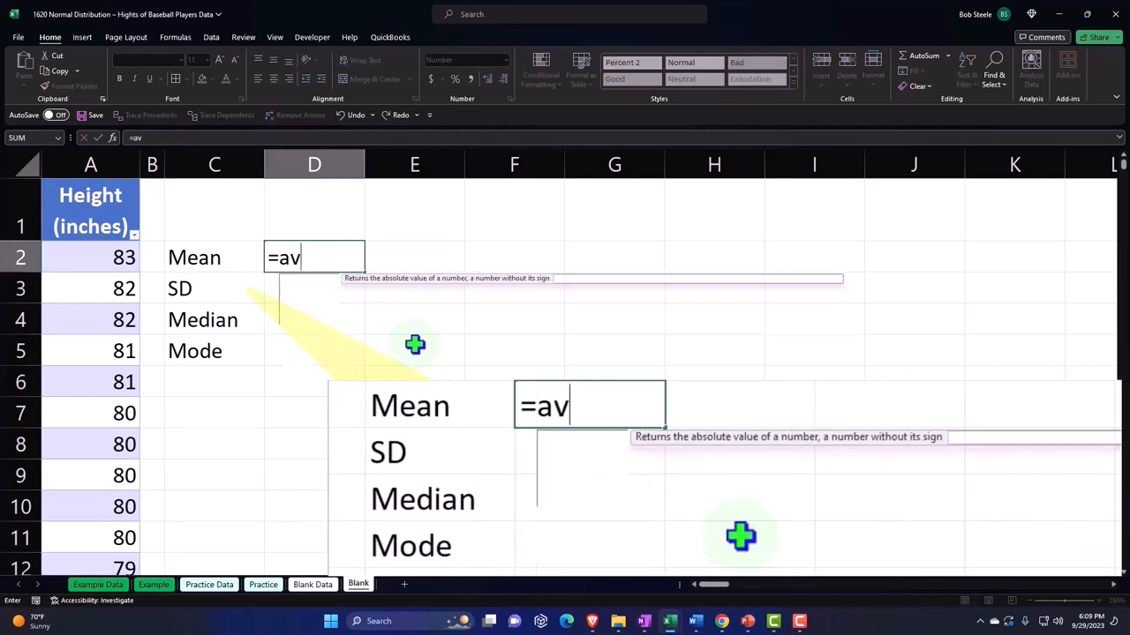
type("ERAGE(")
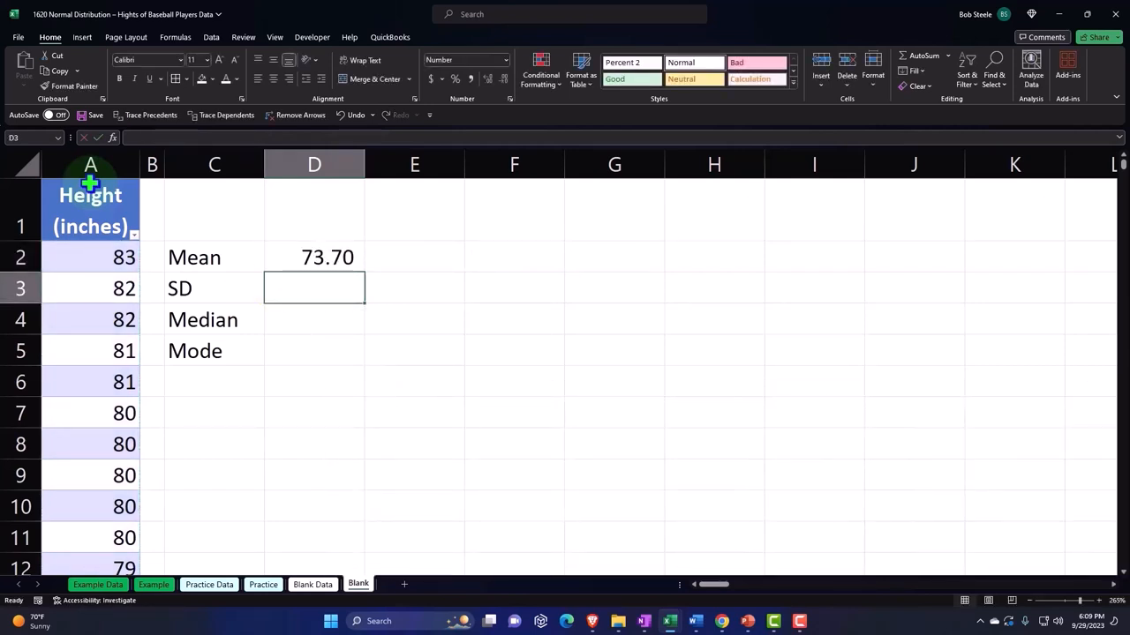
mouse_move(569, 421)
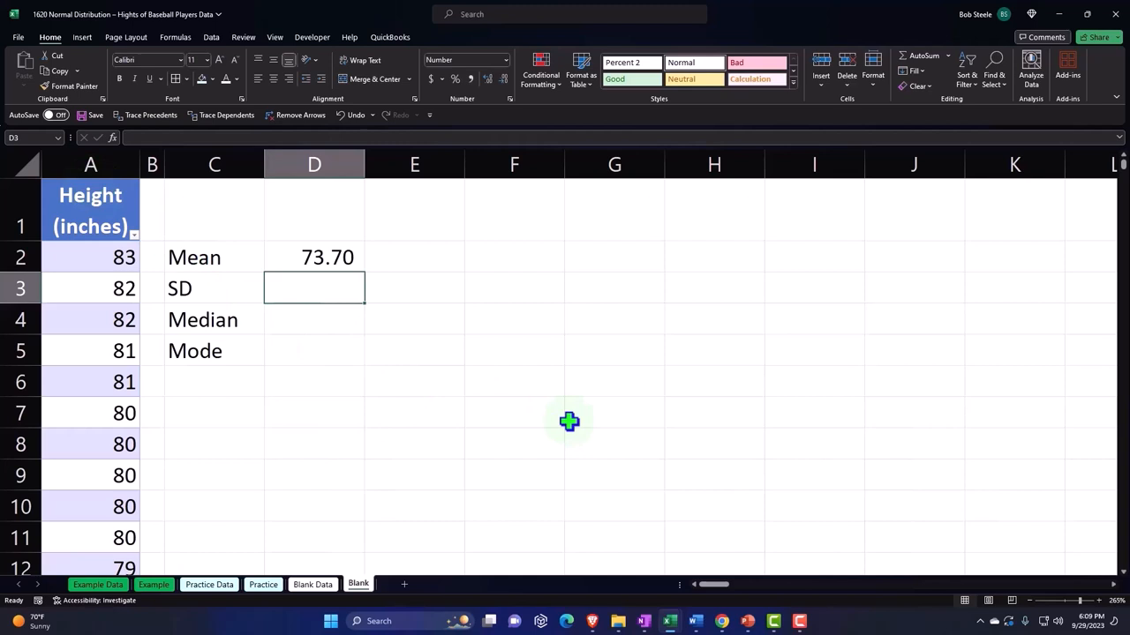
- Enter =STDEV.P of the Height column beside SD, giving 2.30
type("=s")
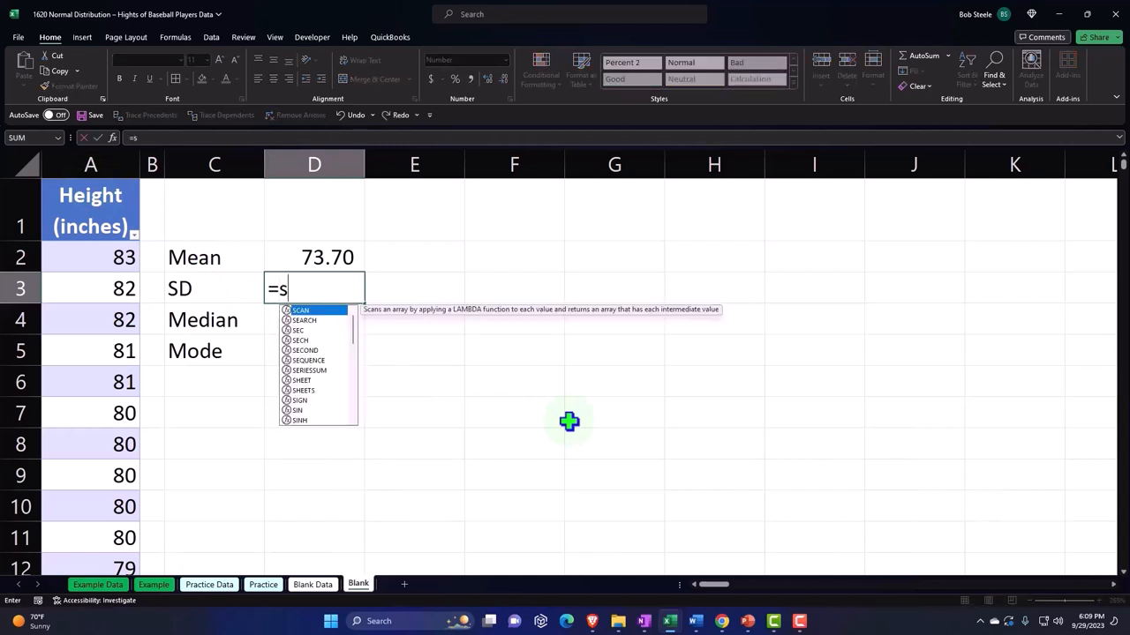
type("t")
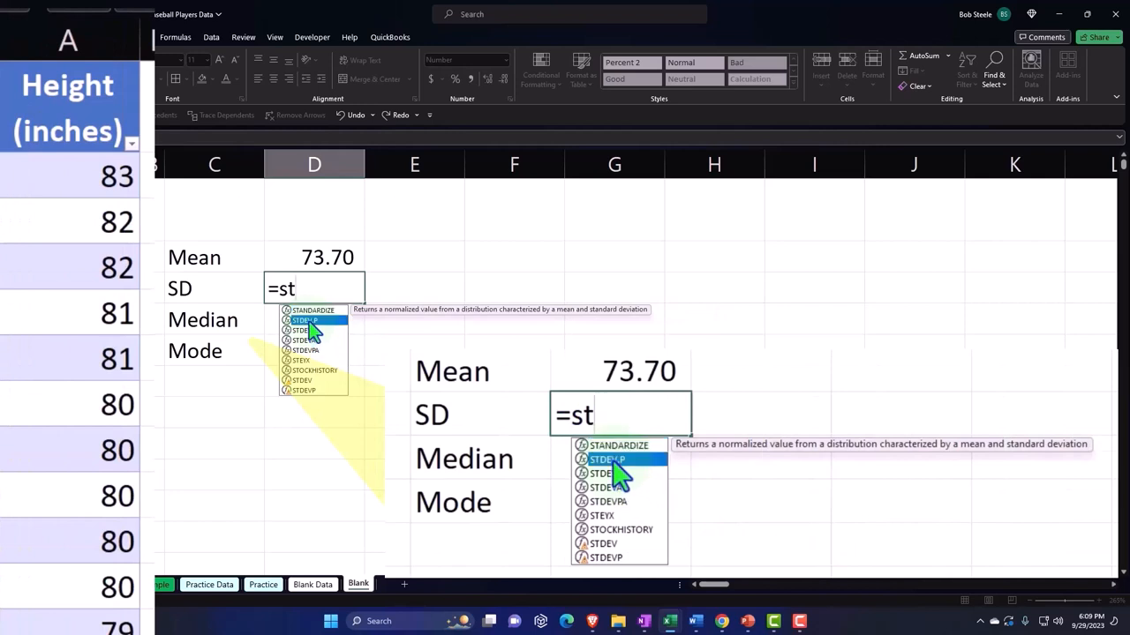
double_click(607, 459)
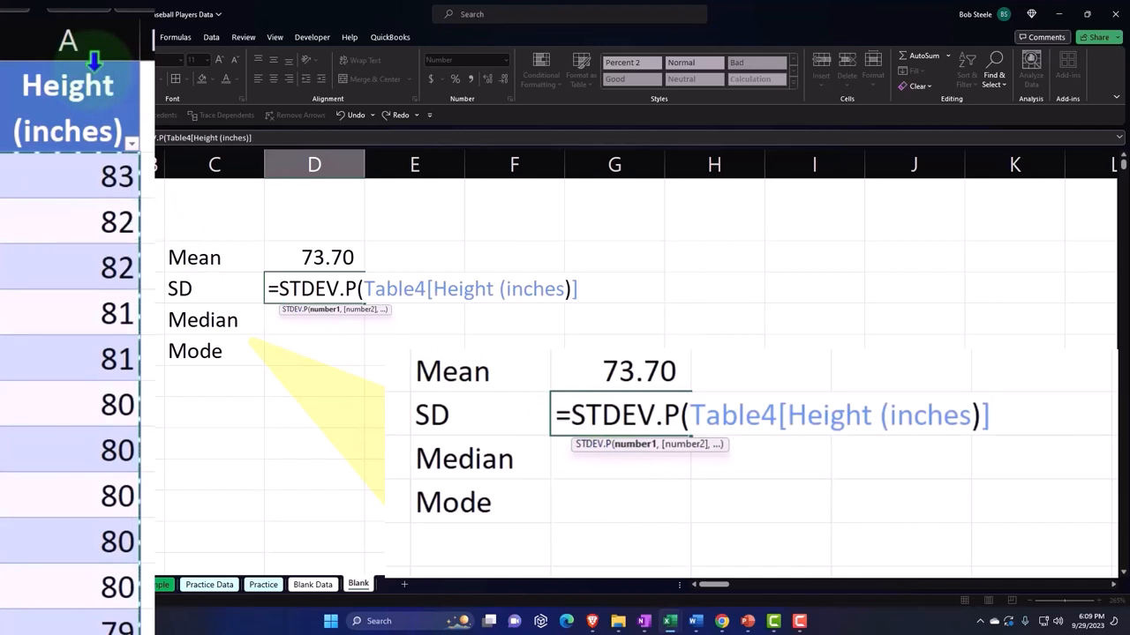
key("Return")
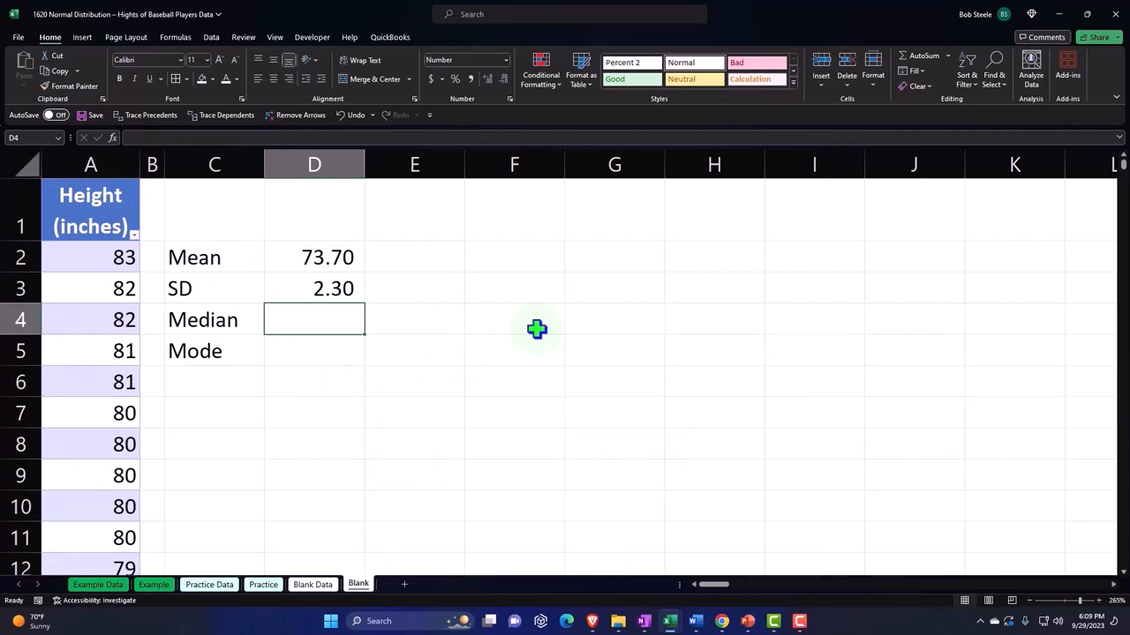
- Enter =MEDIAN(Table4[Height (inches)]) beside Median, giving 74.00
type("=me")
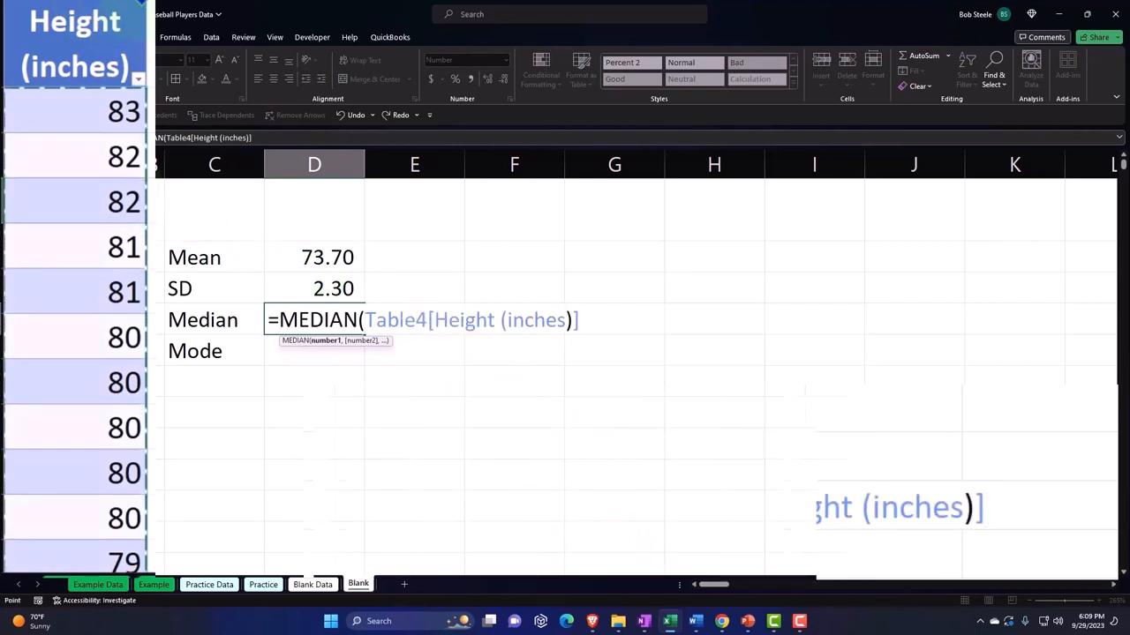
key("Return")
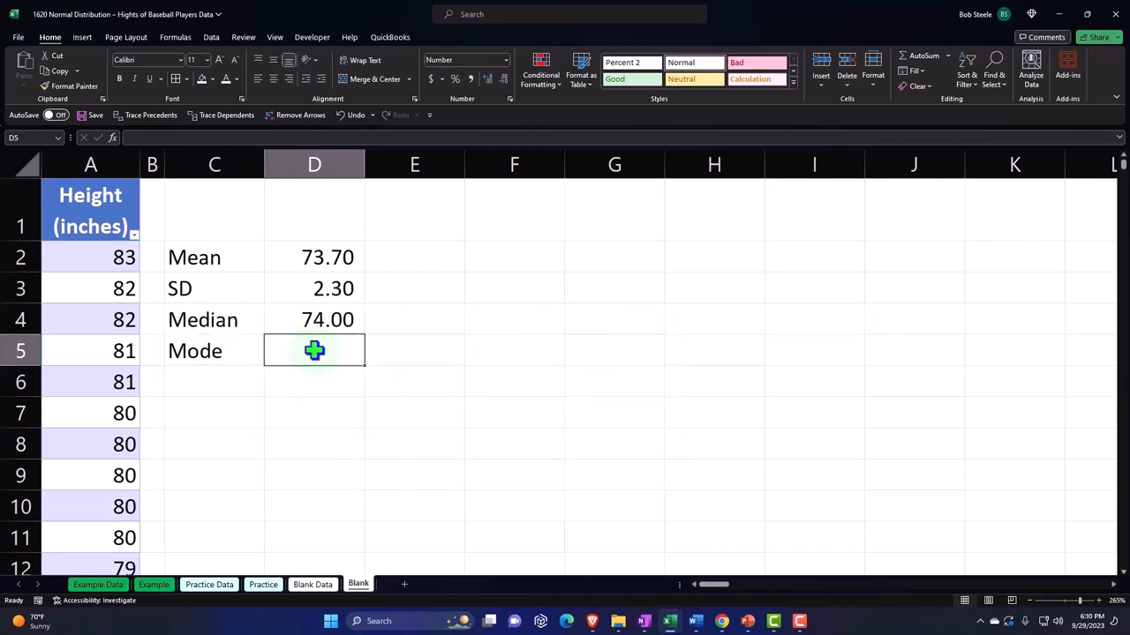
- Enter =MODE.SNGL(Table4[Height (inches)]) beside Mode, giving 74.00
type("=")
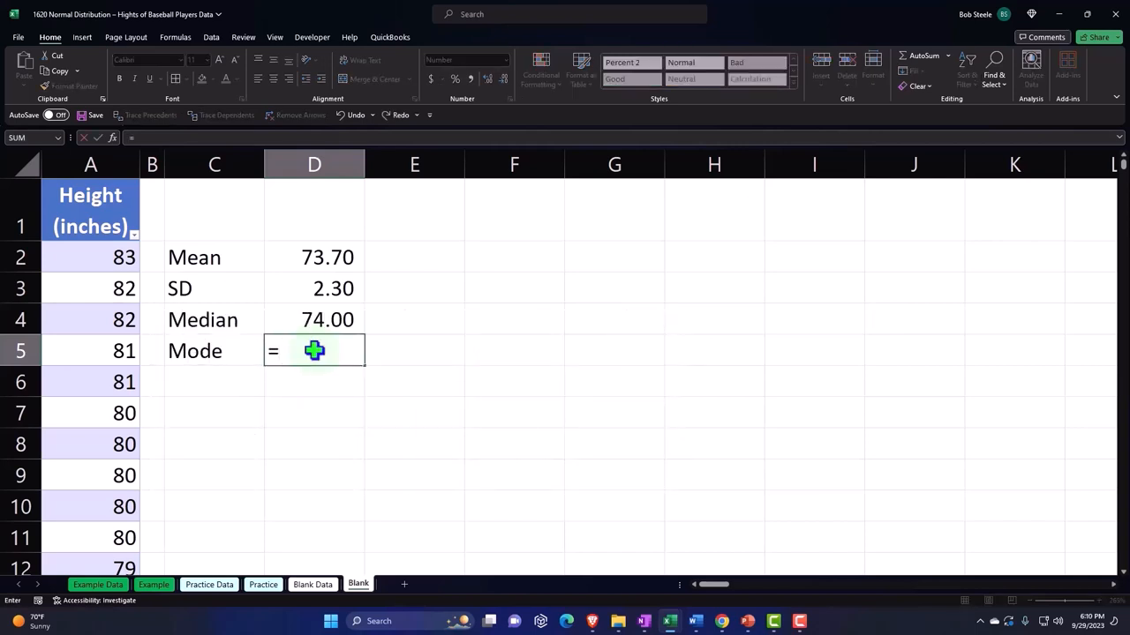
type("mode")
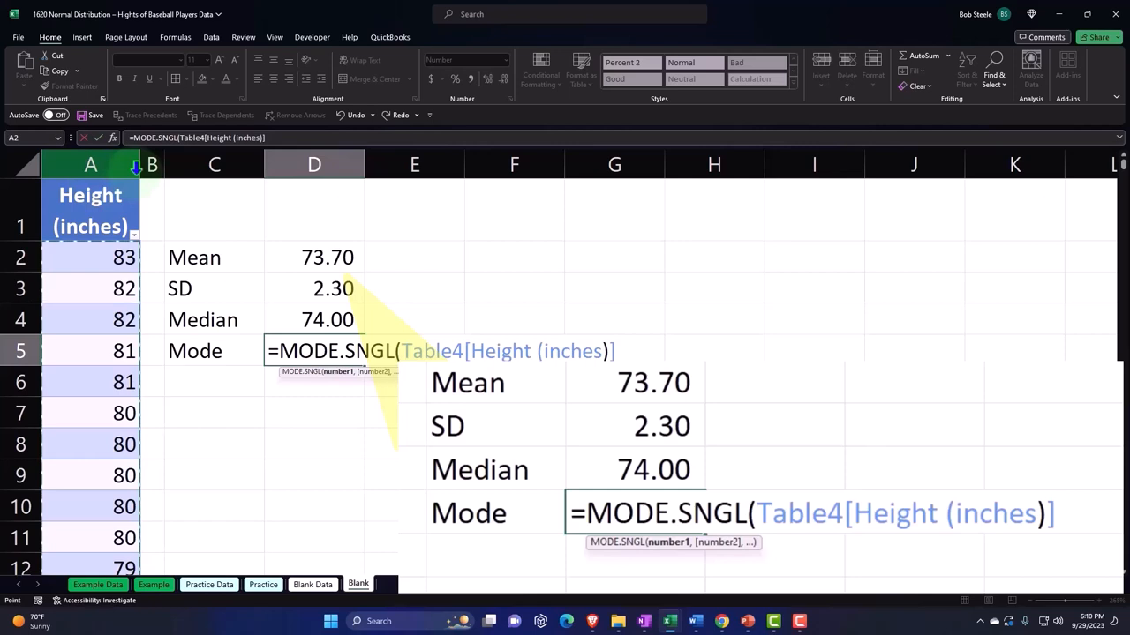
key("Return")
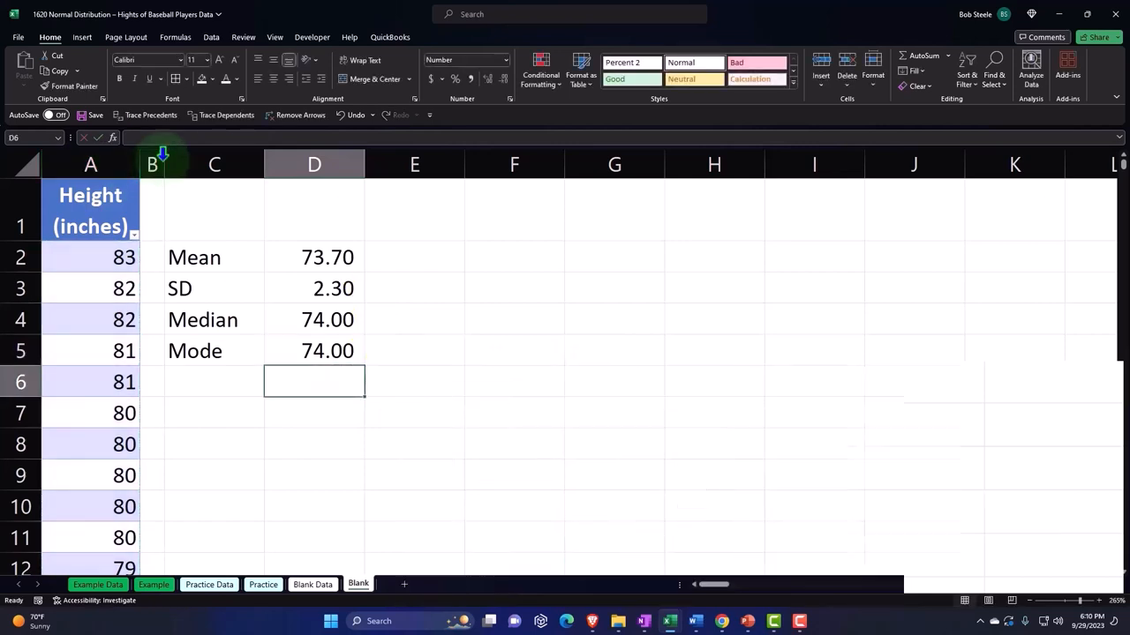
- Check the AVERAGE formula behind the mean, then select the full Height column
left_click(314, 257)
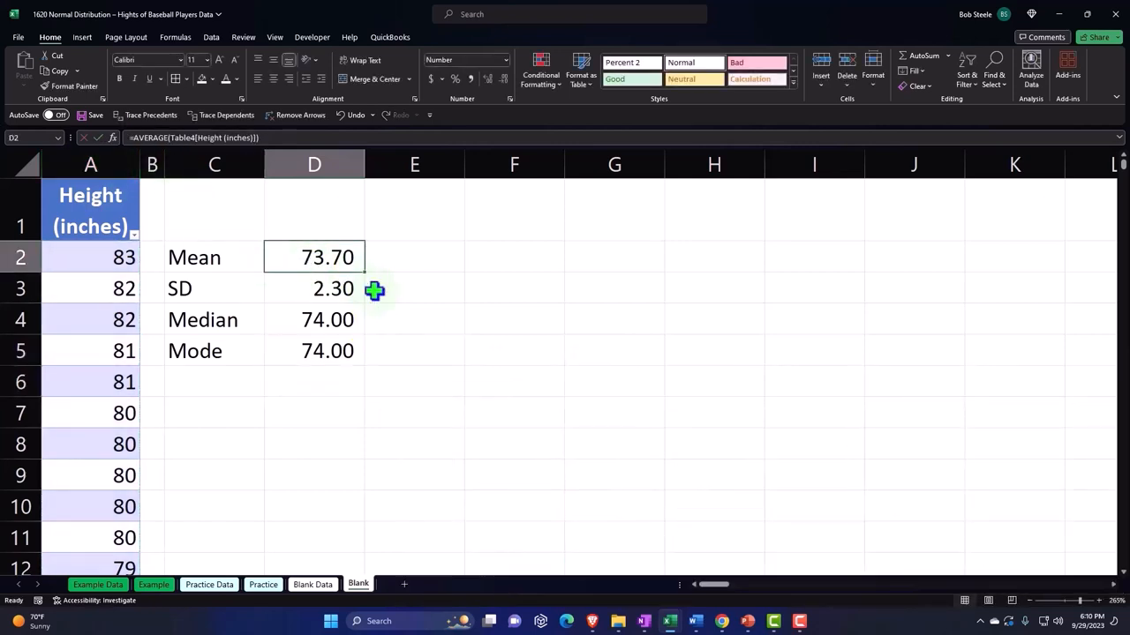
mouse_move(441, 324)
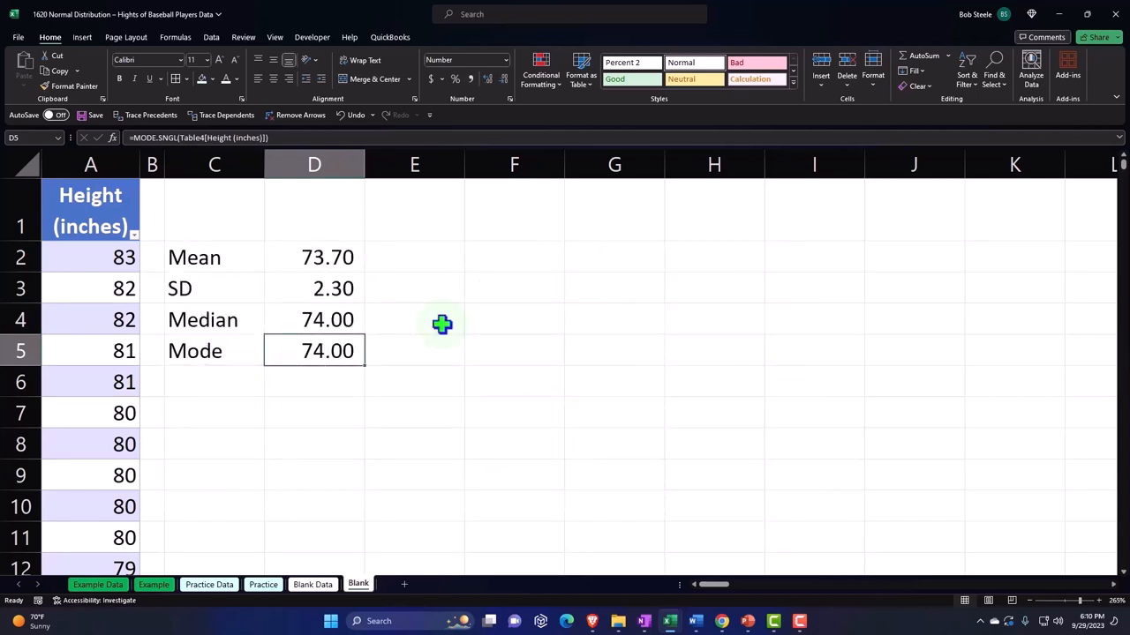
left_click(214, 412)
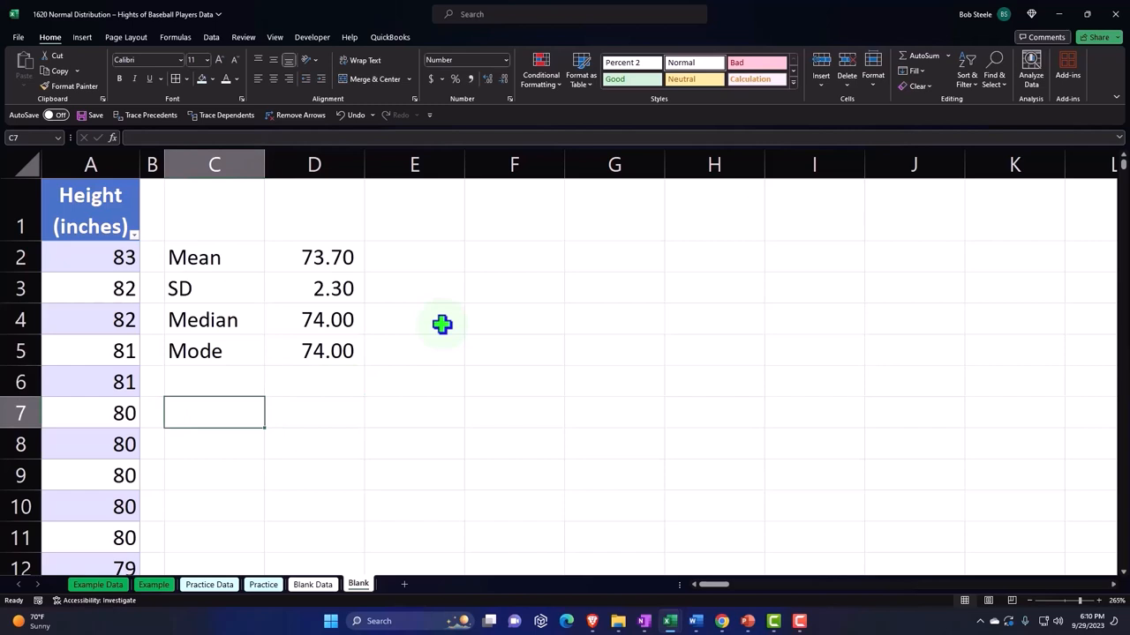
mouse_move(113, 212)
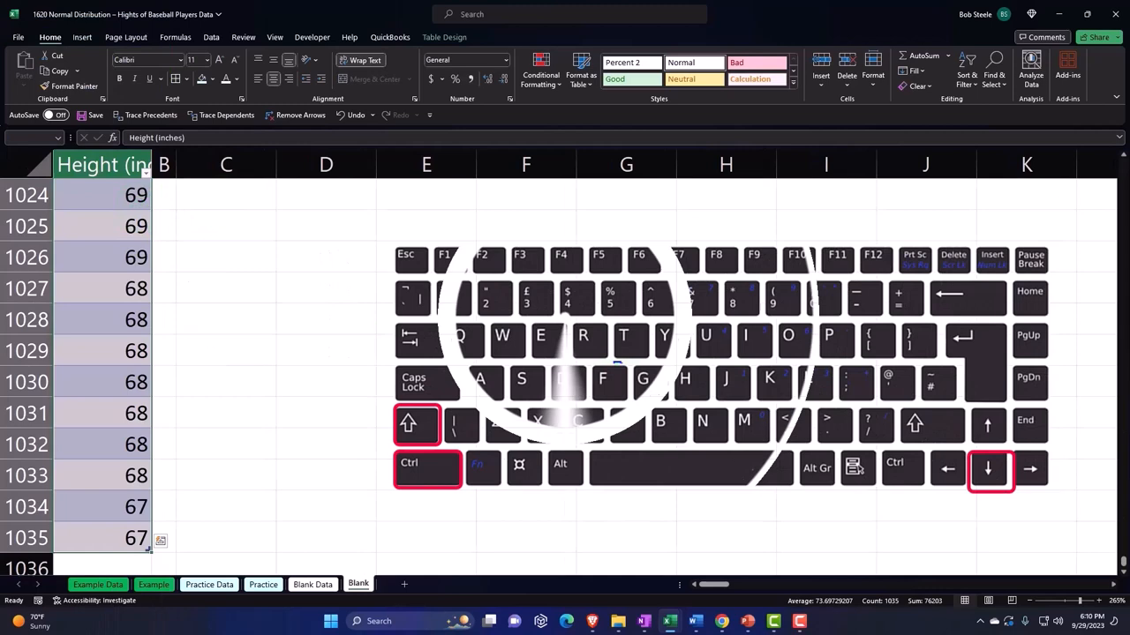
- Insert a Histogram statistic chart of the heights and place it right of the stats
key("ctrl+Home")
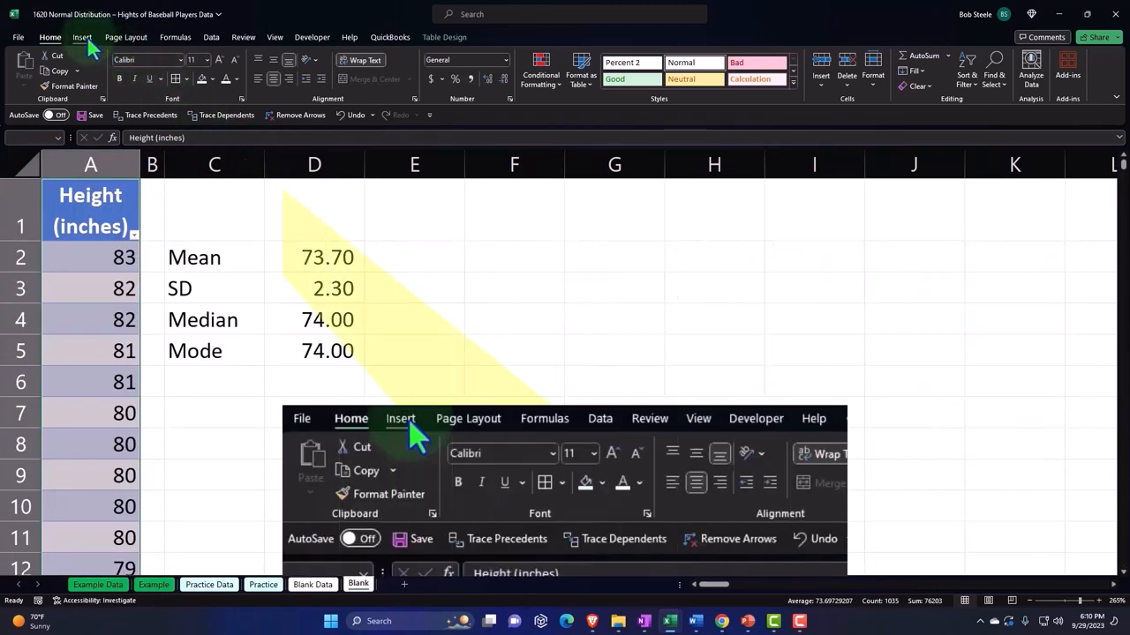
left_click(81, 37)
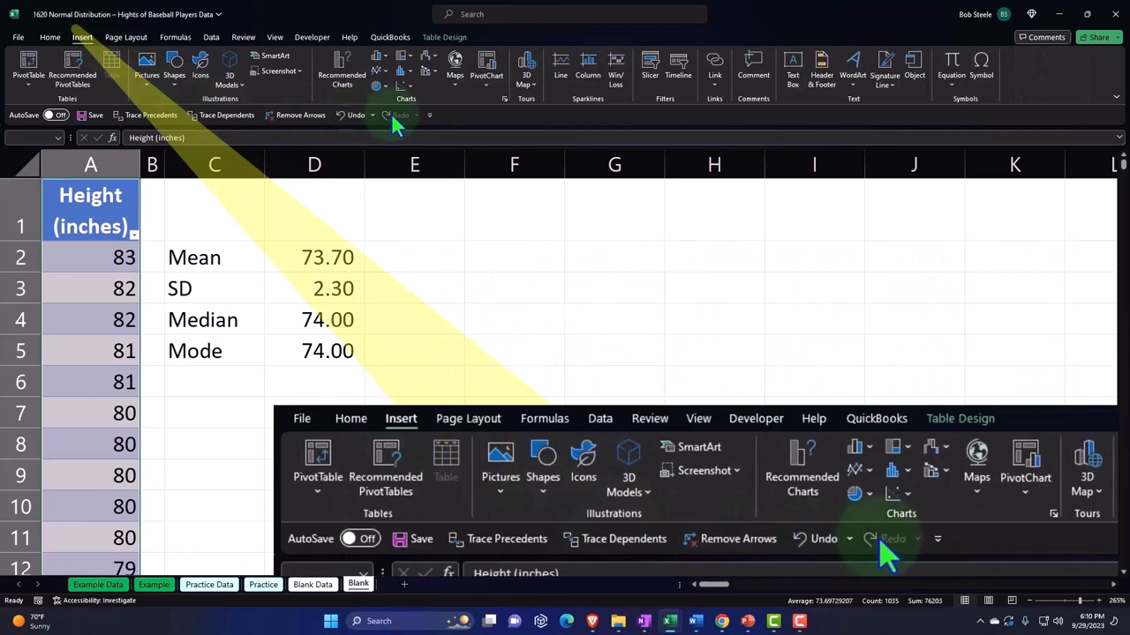
left_click(402, 69)
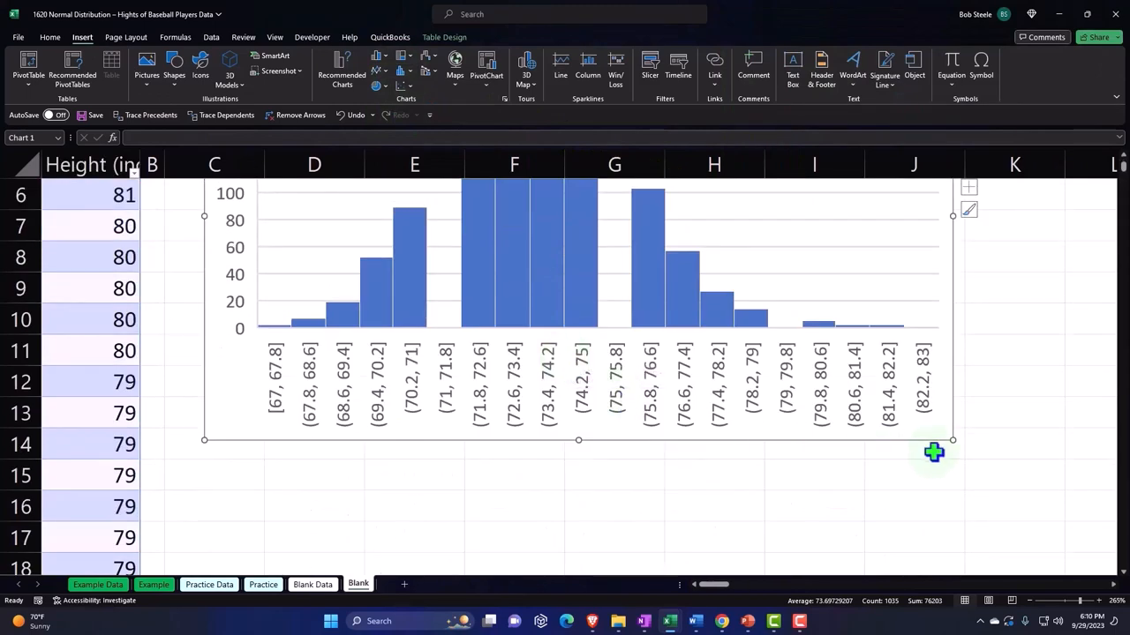
left_click(350, 410)
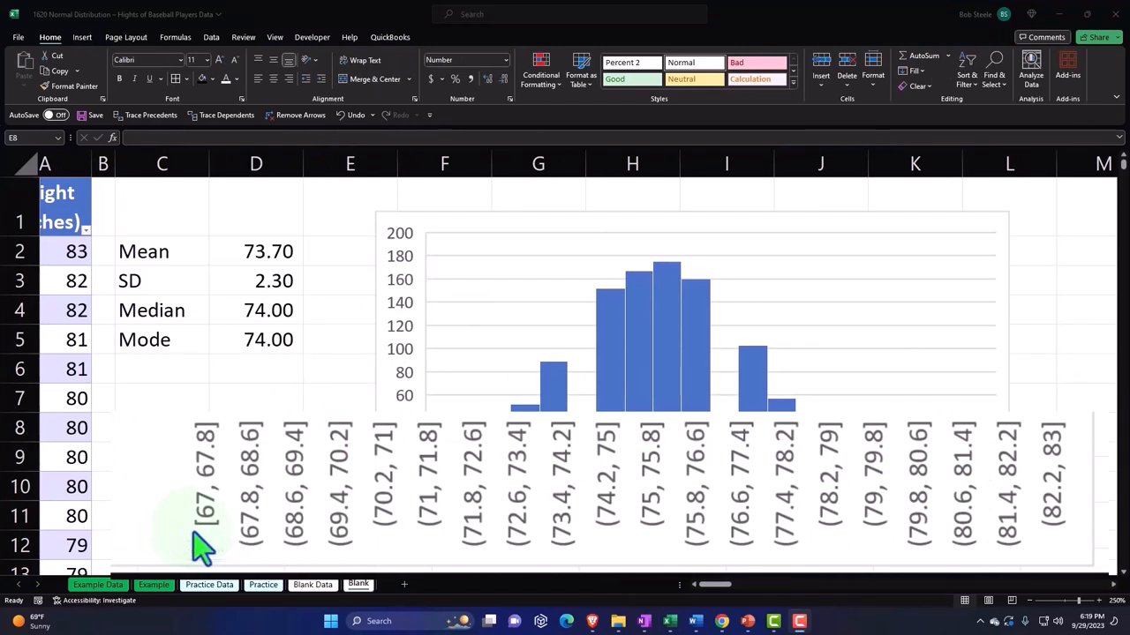
mouse_move(212, 507)
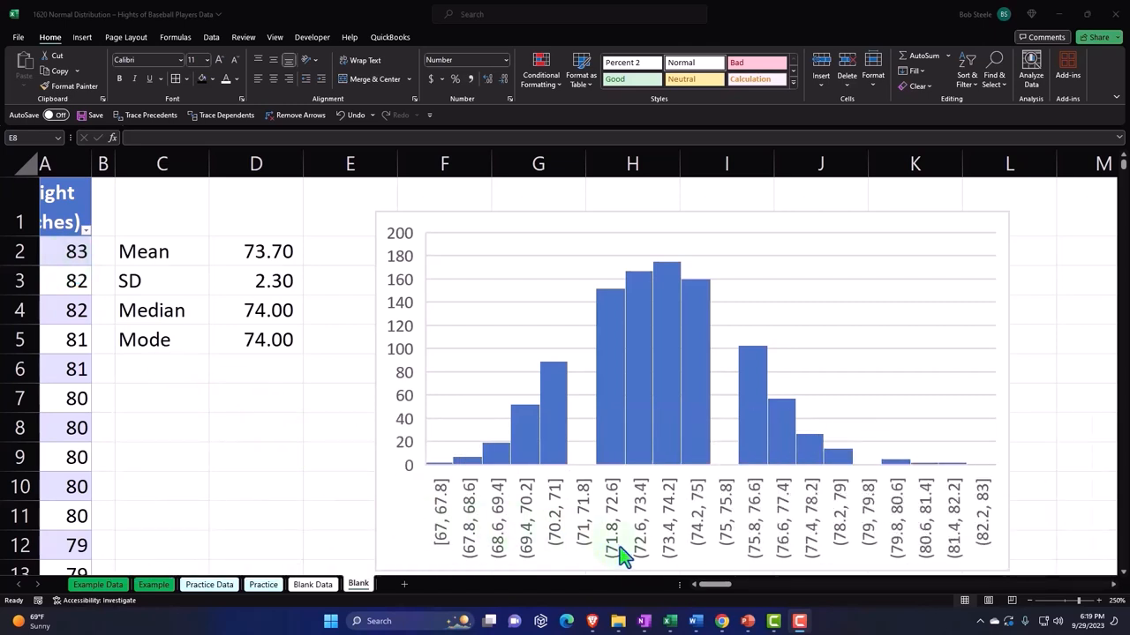
mouse_move(663, 564)
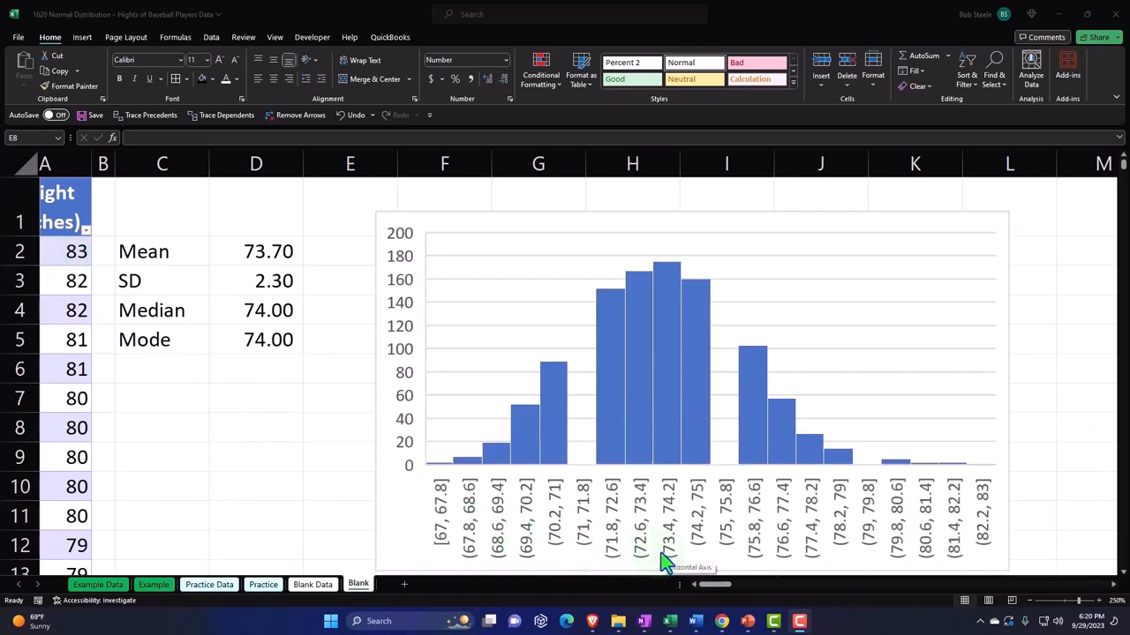
mouse_move(296, 353)
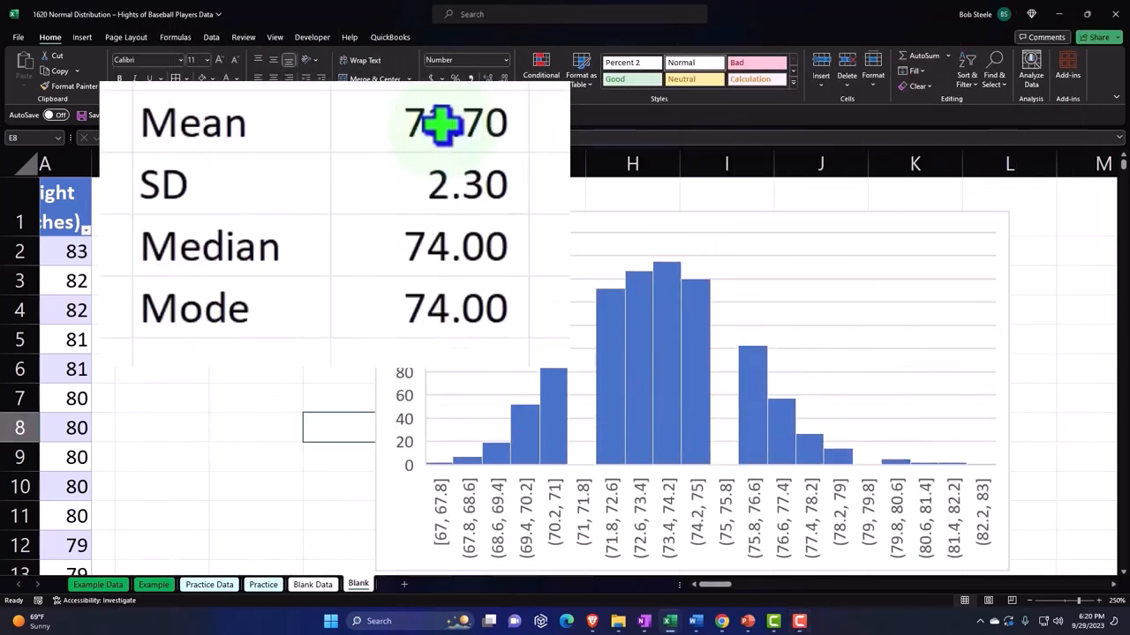
left_click(455, 246)
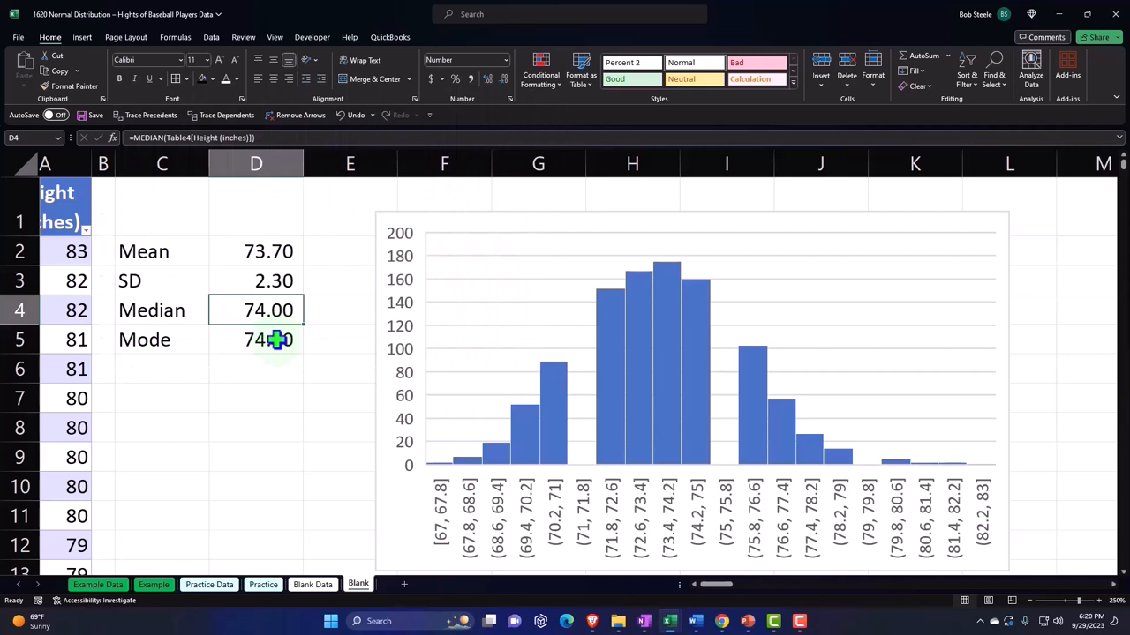
mouse_move(286, 382)
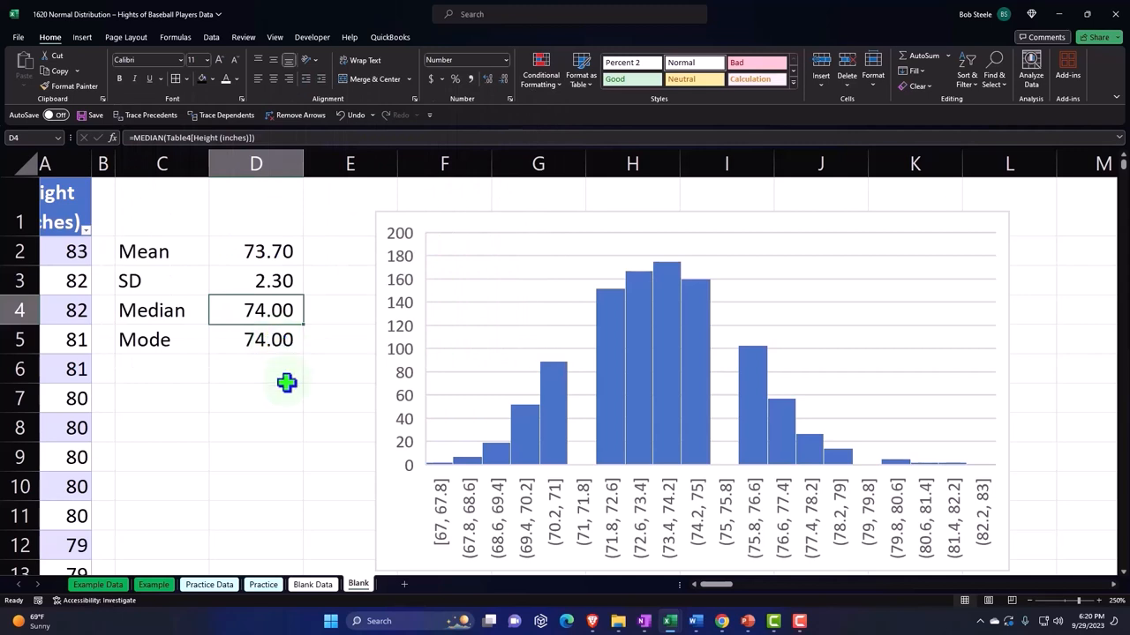
- Enter trial values 74 and 12 in D7:D8 and =D7/D8 in D9, giving 6.17
left_click(256, 369)
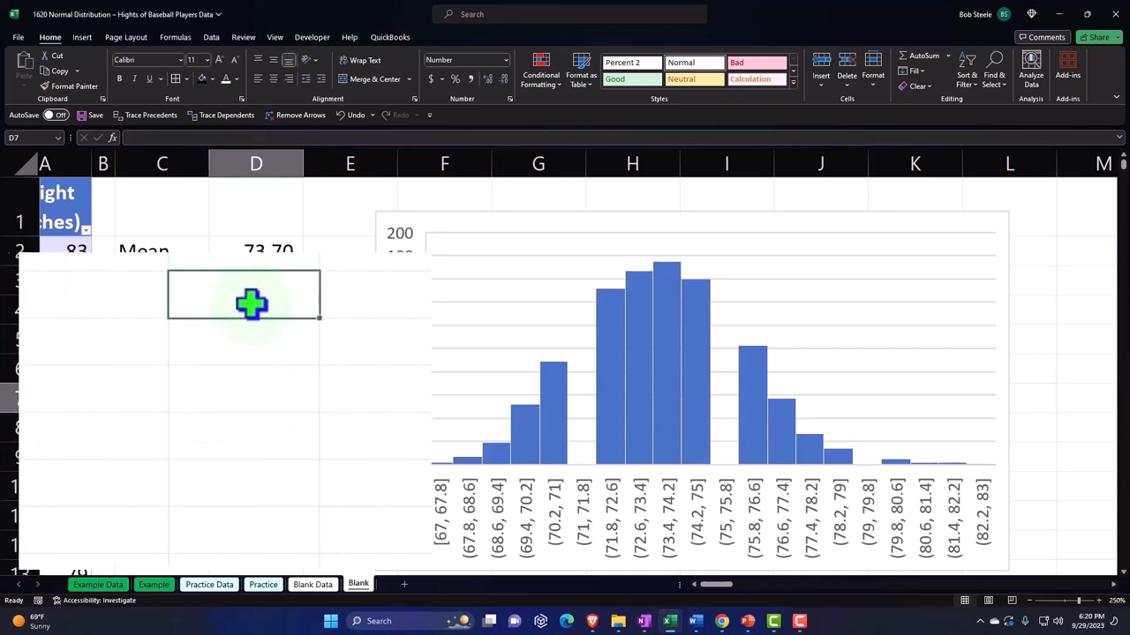
type("74.00")
left_click(244, 342)
type("12")
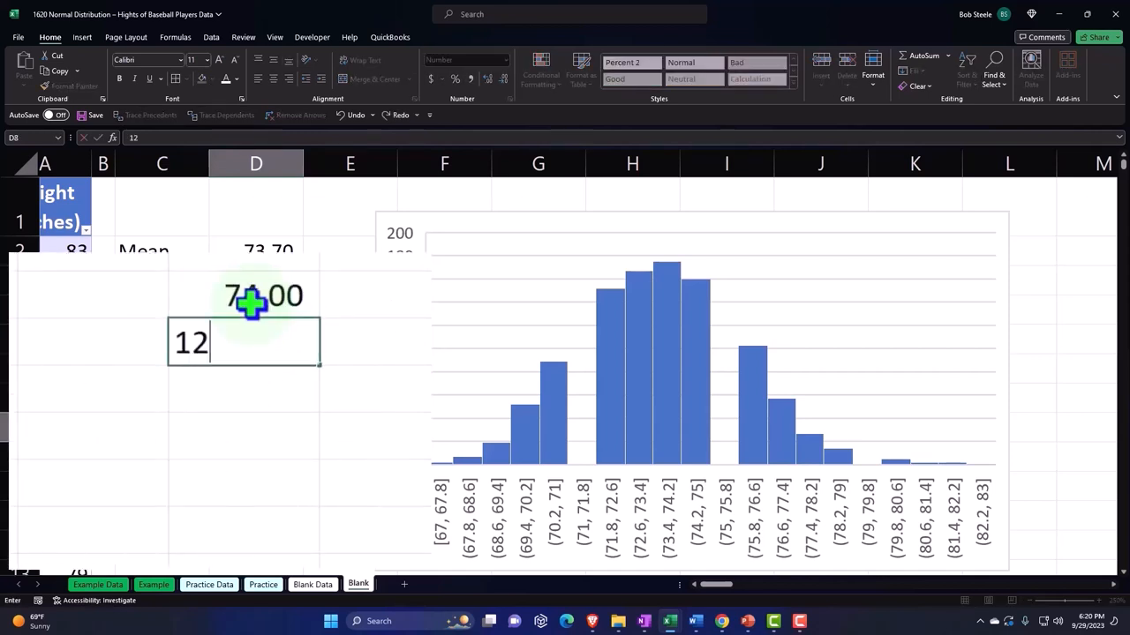
key("Return")
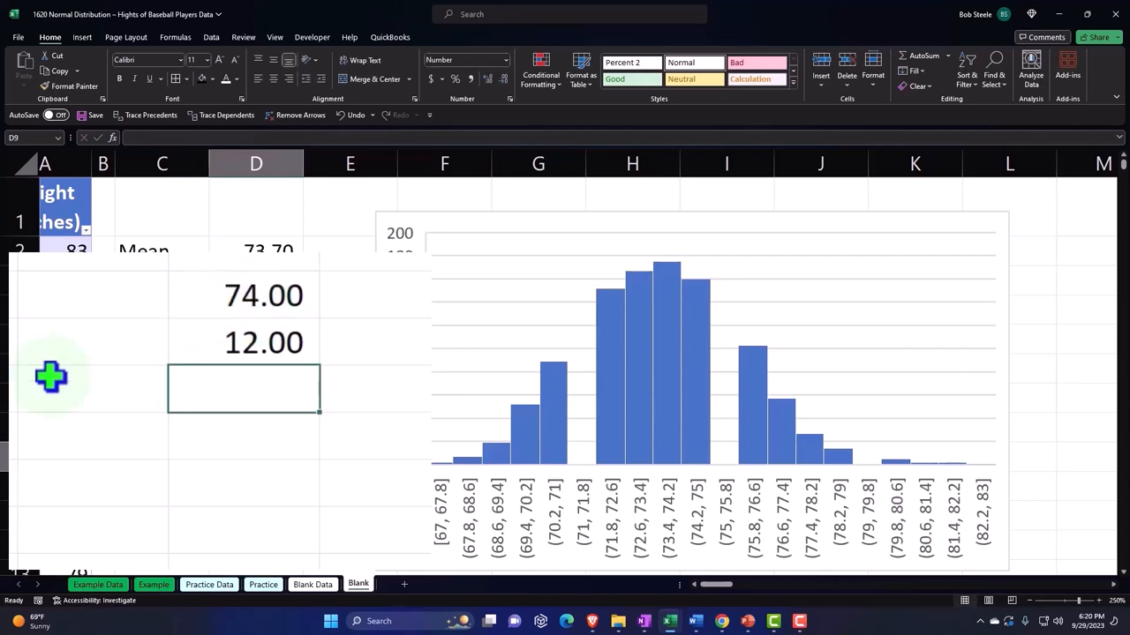
type("=D7/D8")
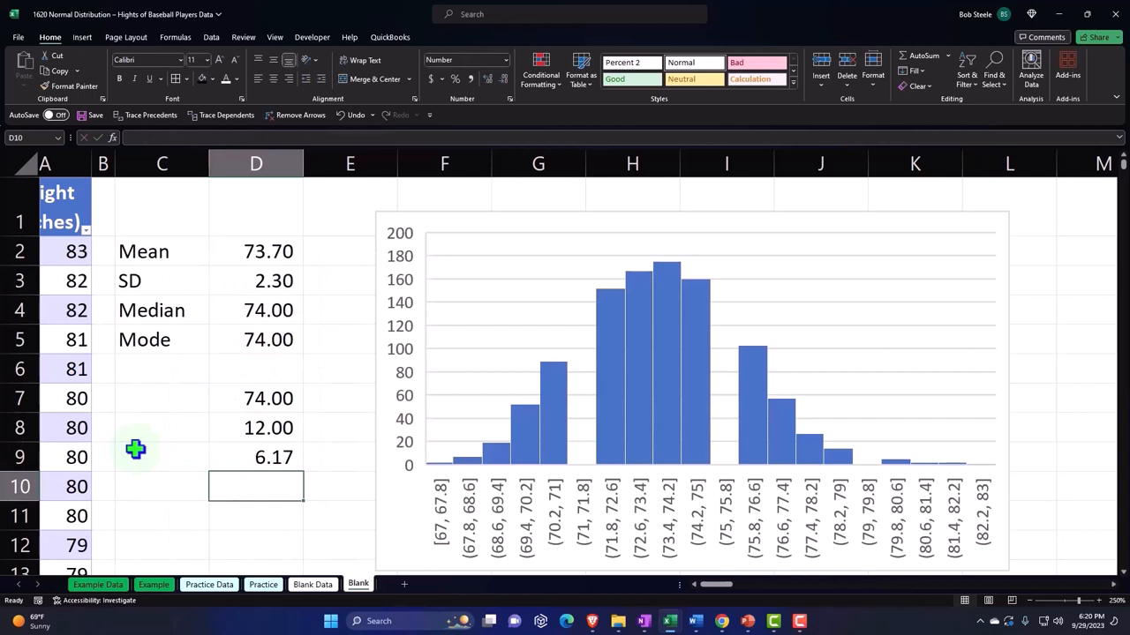
mouse_move(248, 398)
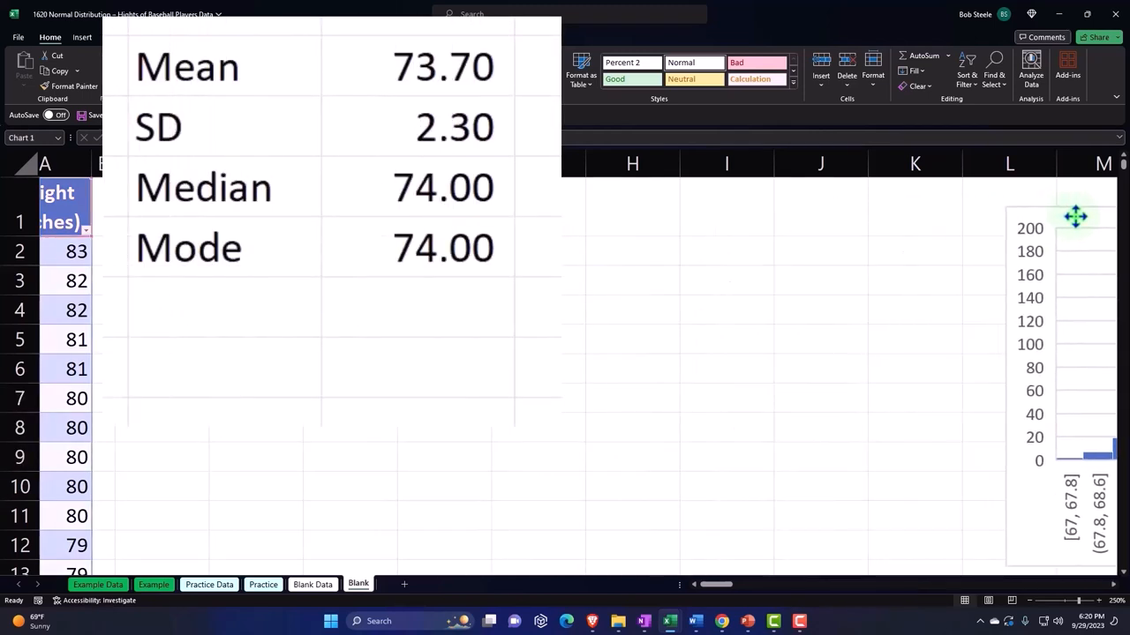
- Add X and P(x) headers in F1:G1 with black fill and white font, clearing the trial values
left_click(253, 362)
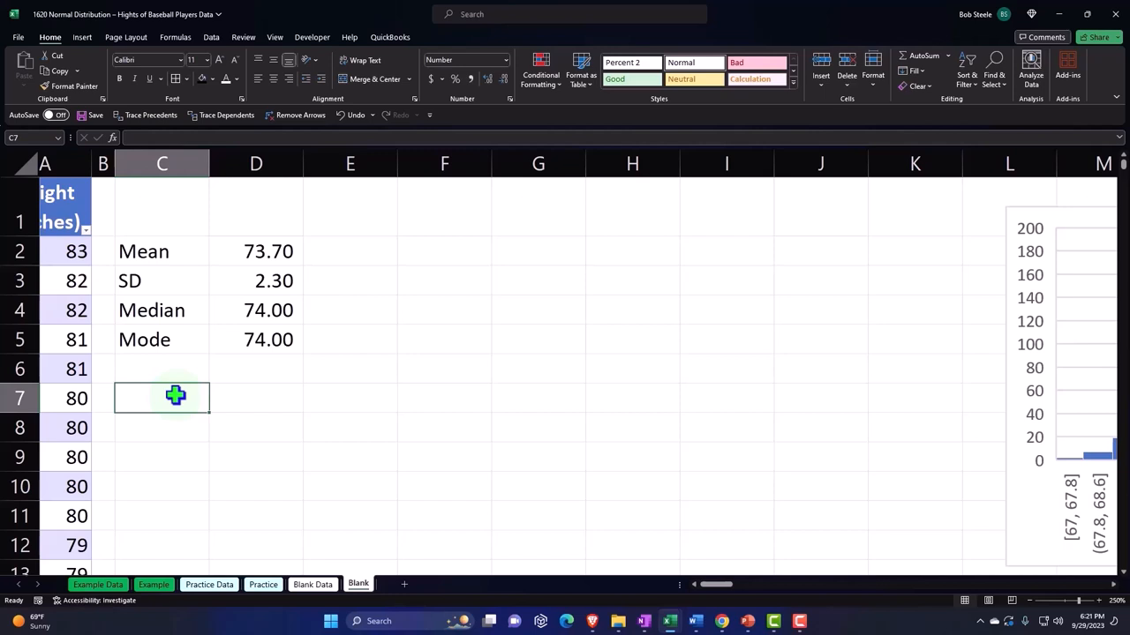
left_click(444, 207)
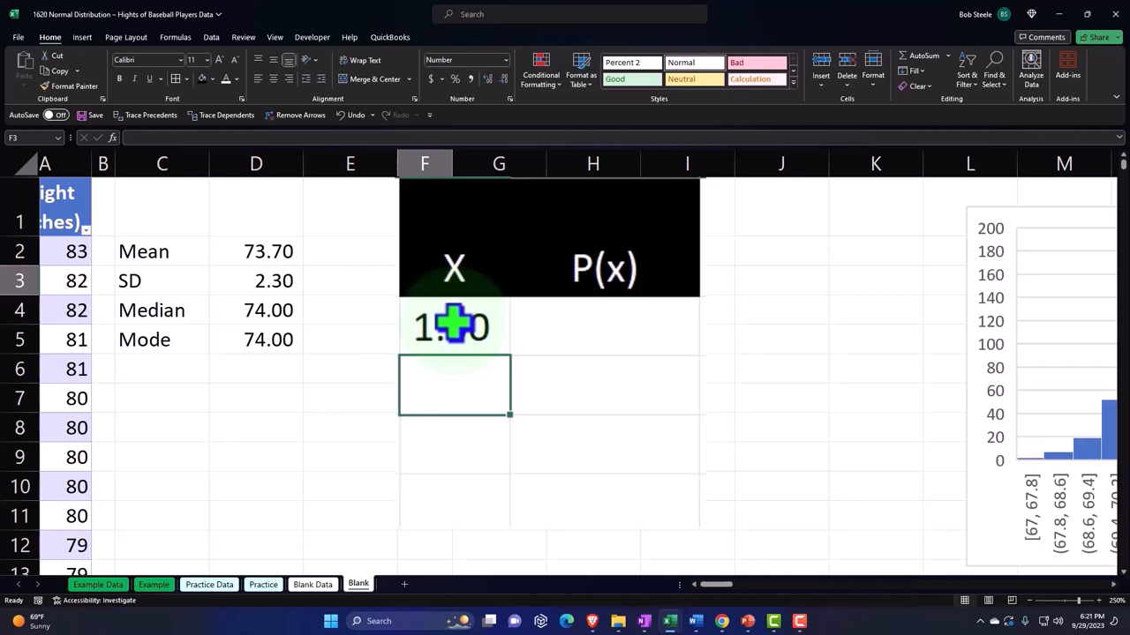
left_click(453, 328)
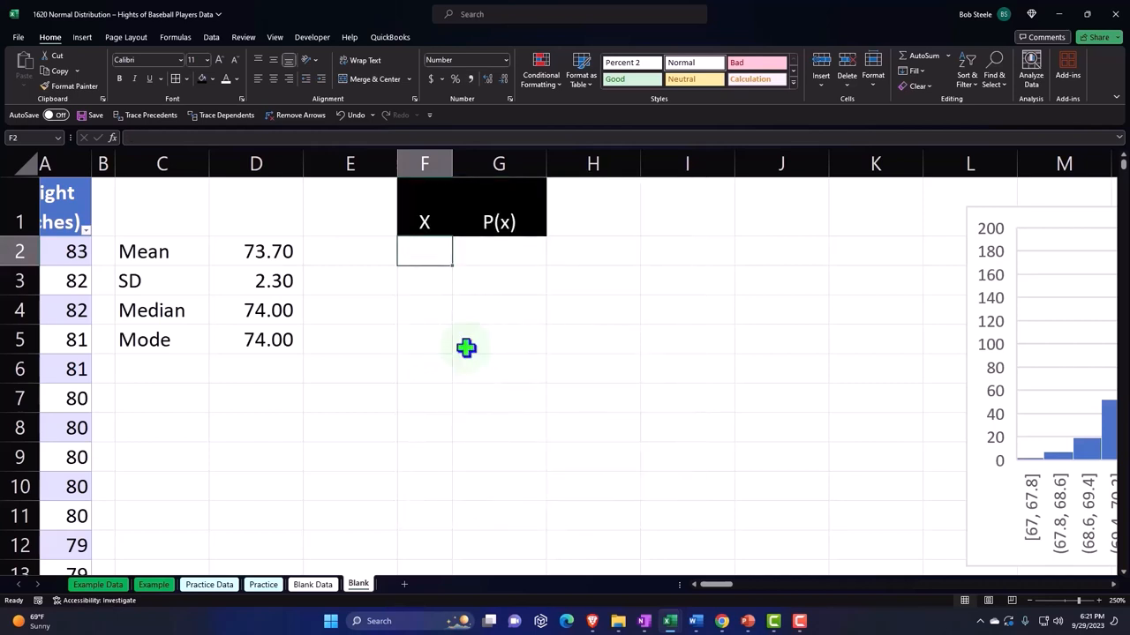
left_click(424, 309)
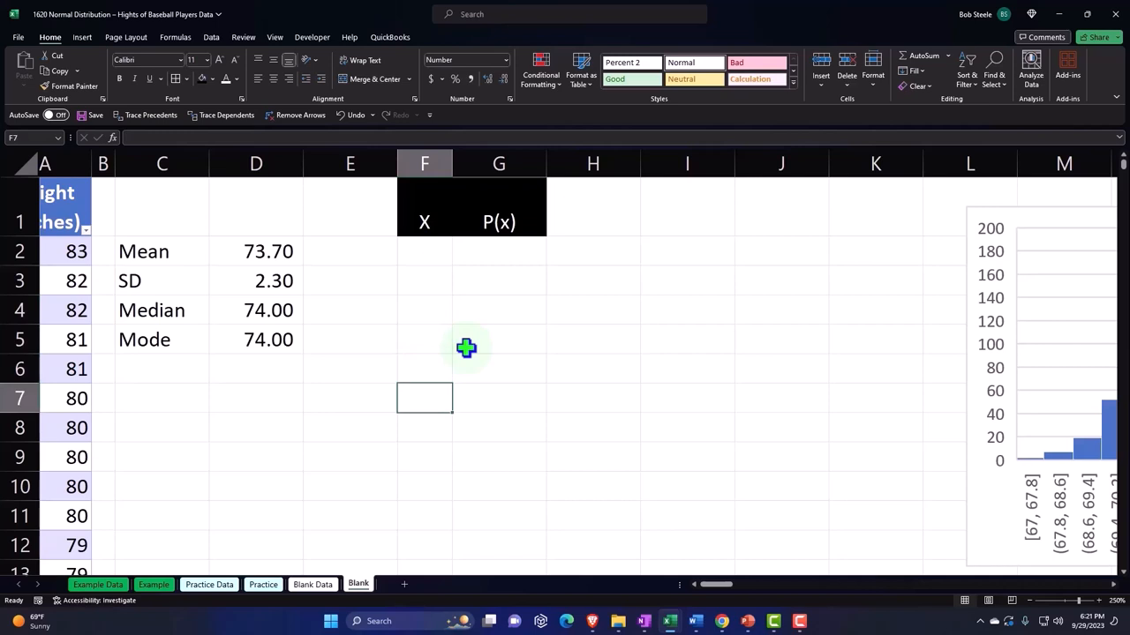
left_click(162, 398)
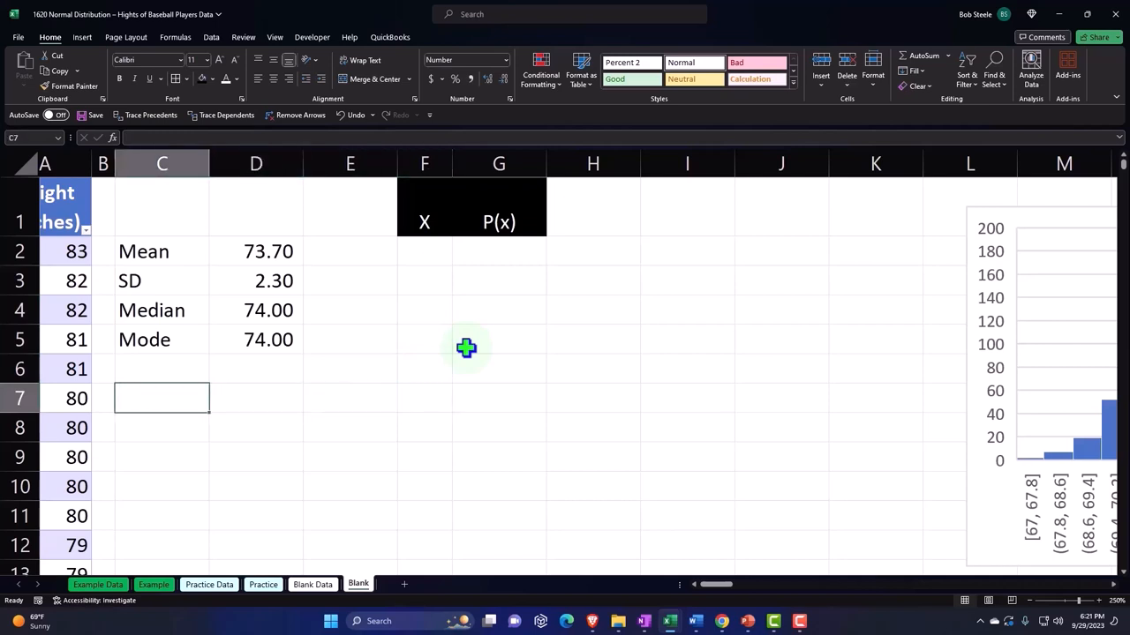
- Enter '# of SD' with 4 in C7:D7, then Lower X and Upper X labels below
type("# of SD")
left_click(256, 398)
type("4")
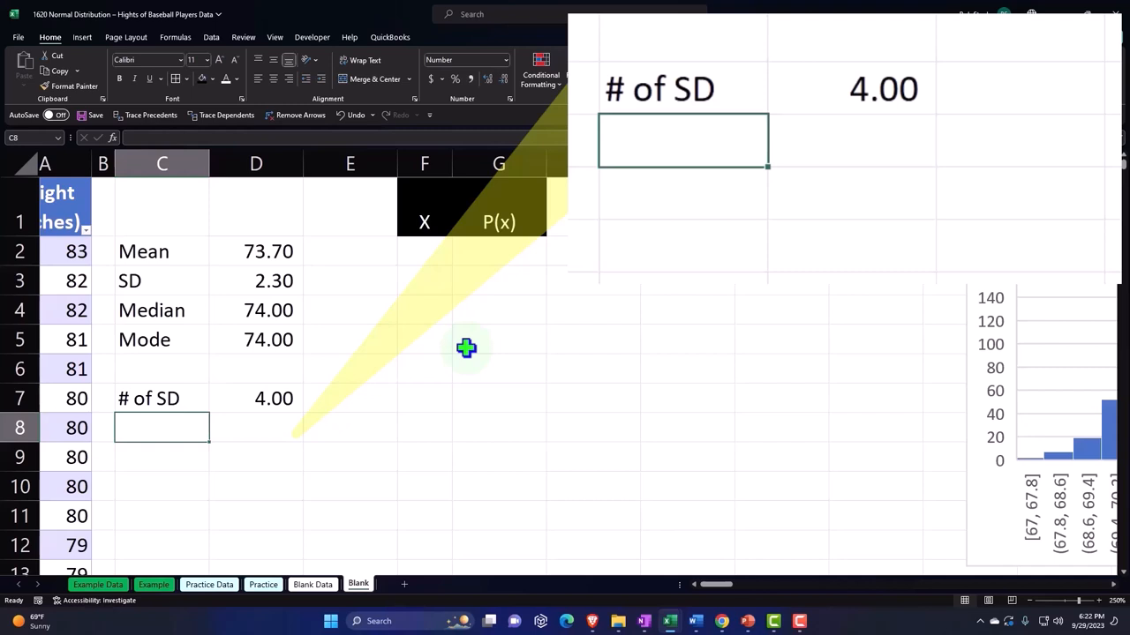
type("Lower X")
left_click(162, 457)
type("Upper X")
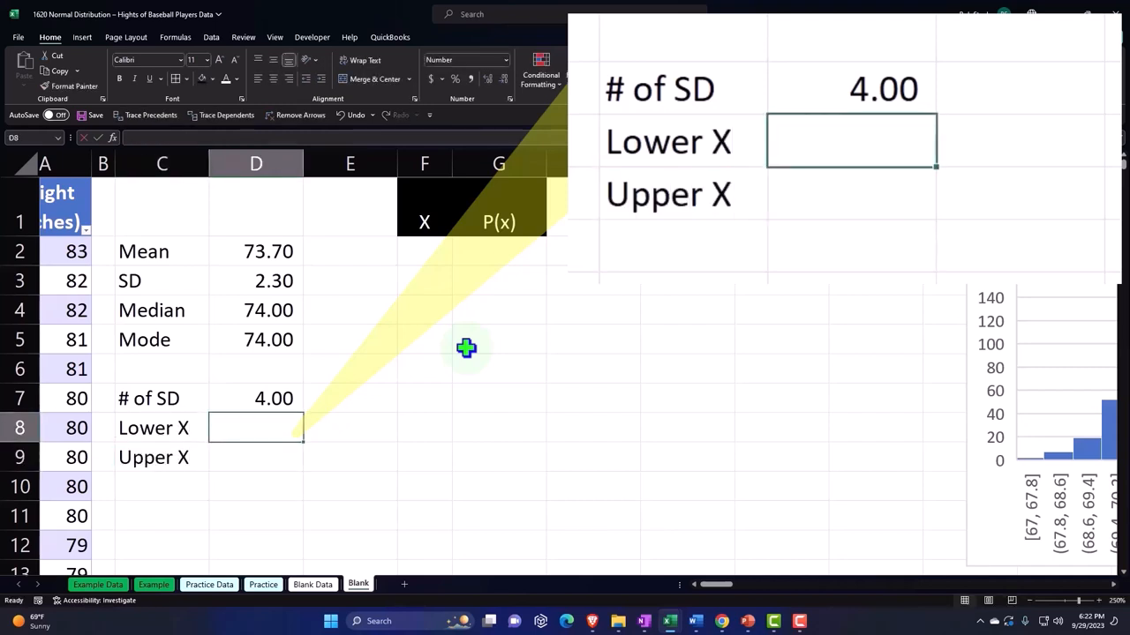
- Enter =D2-D3*D7 for Lower X, giving 64.48
type("=D3")
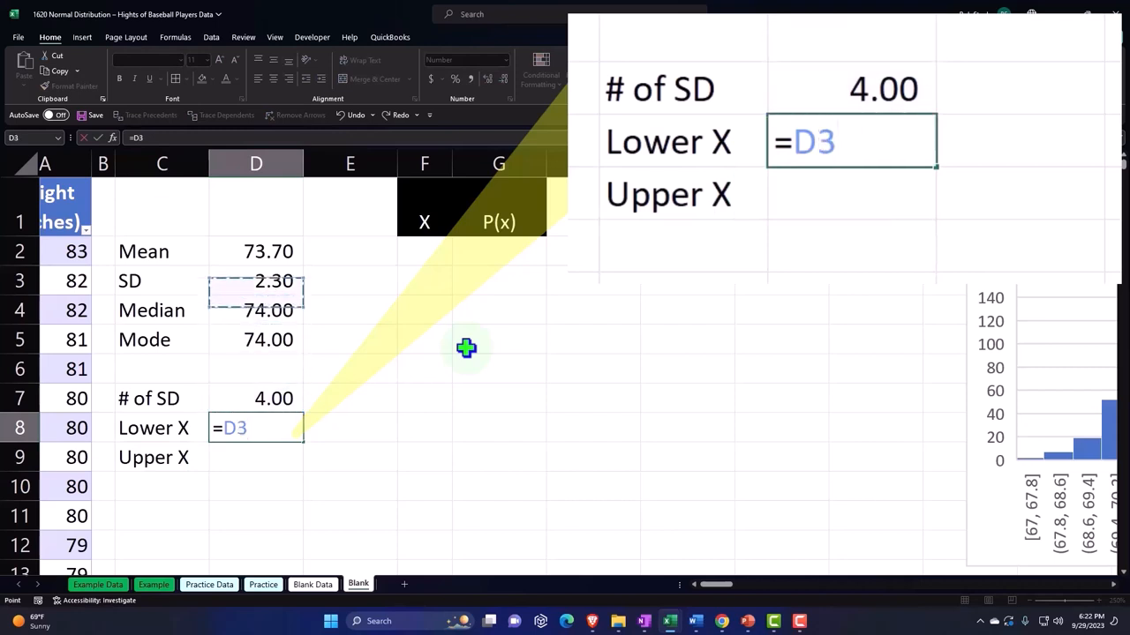
type("2+D6")
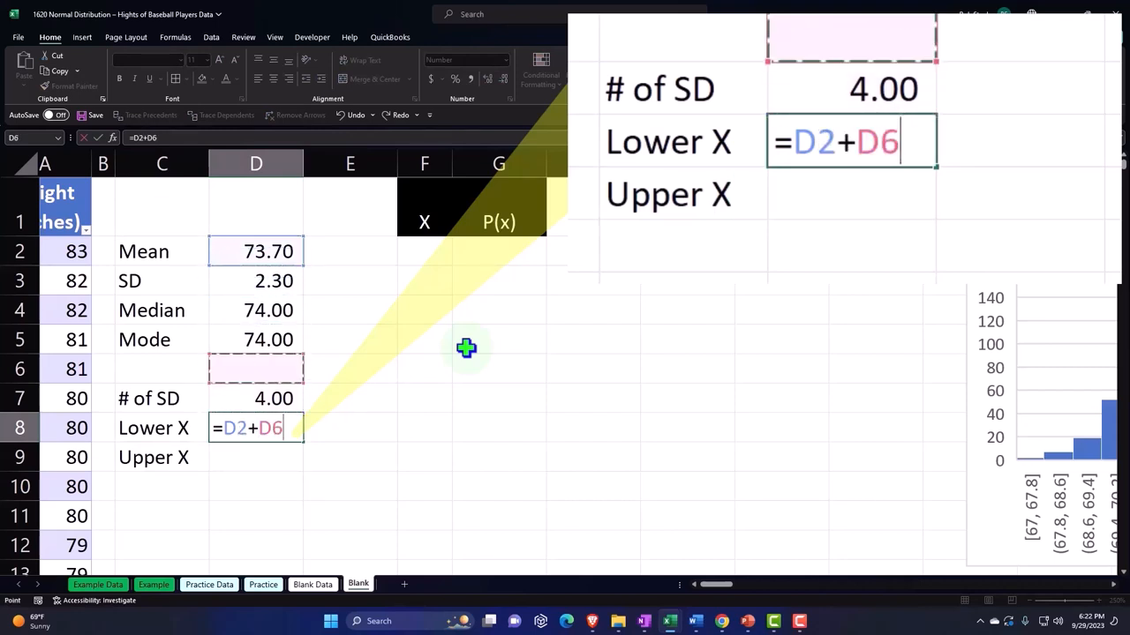
left_click(256, 280)
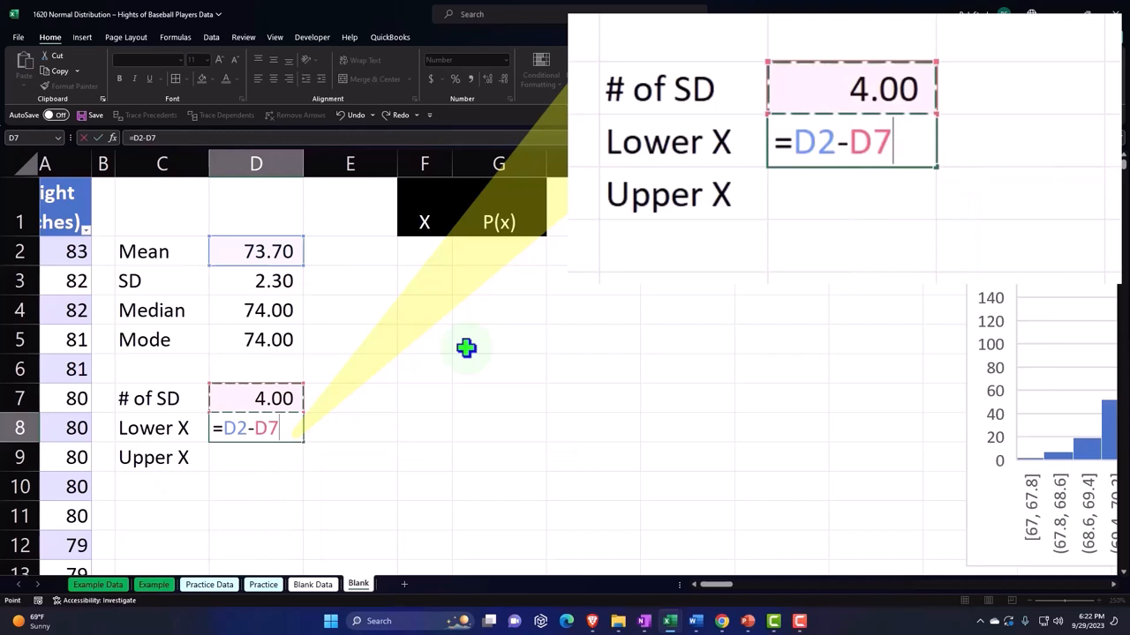
left_click(256, 281)
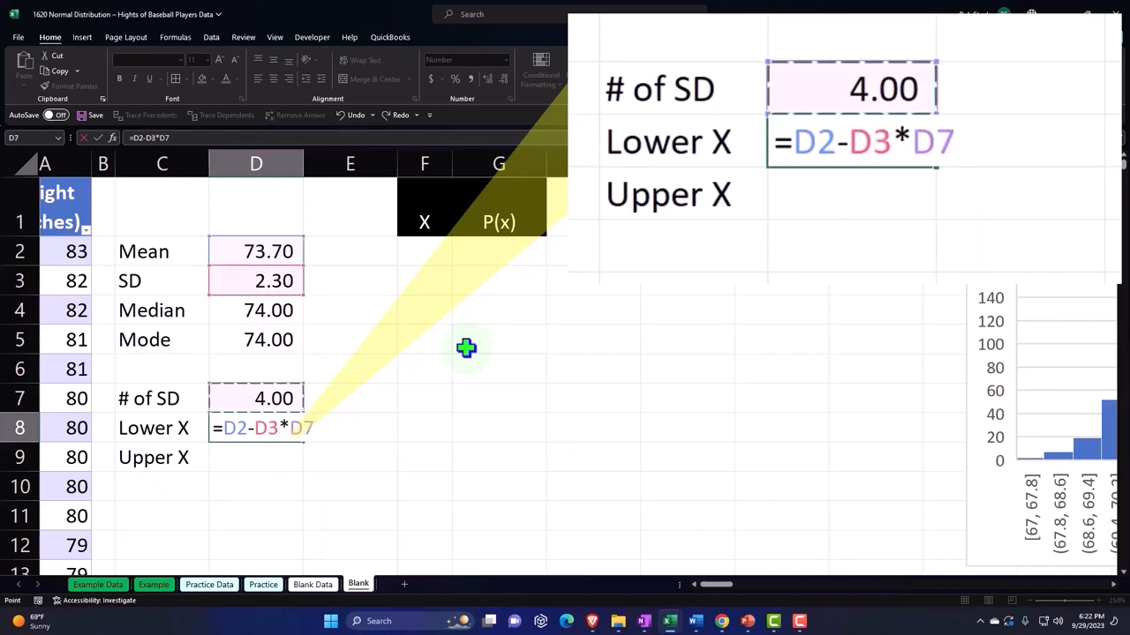
mouse_move(316, 281)
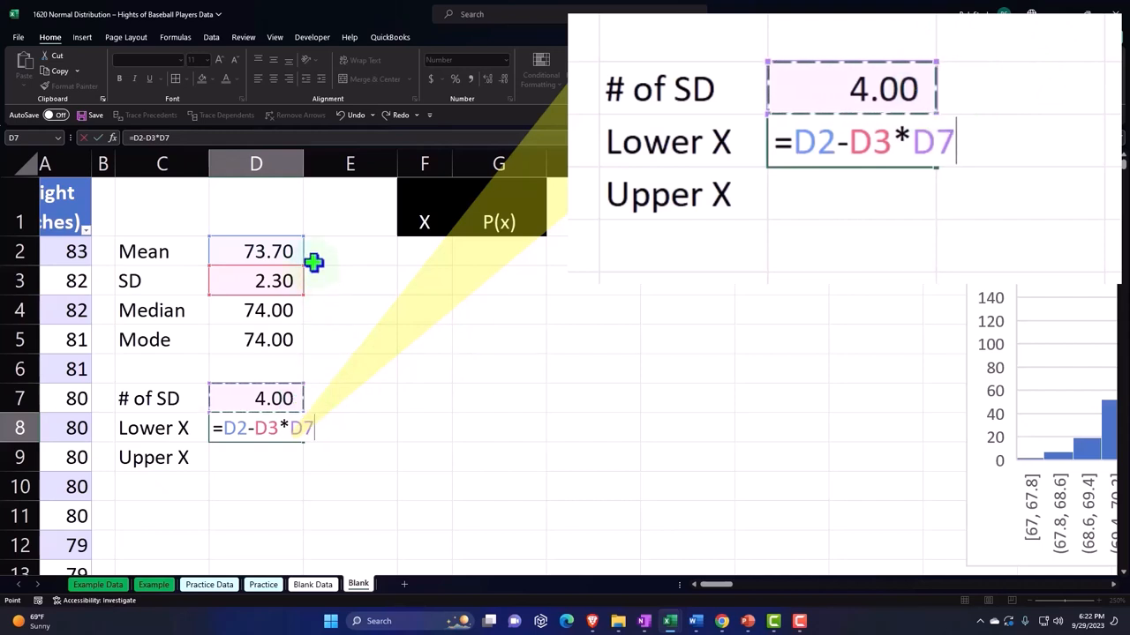
key("Return")
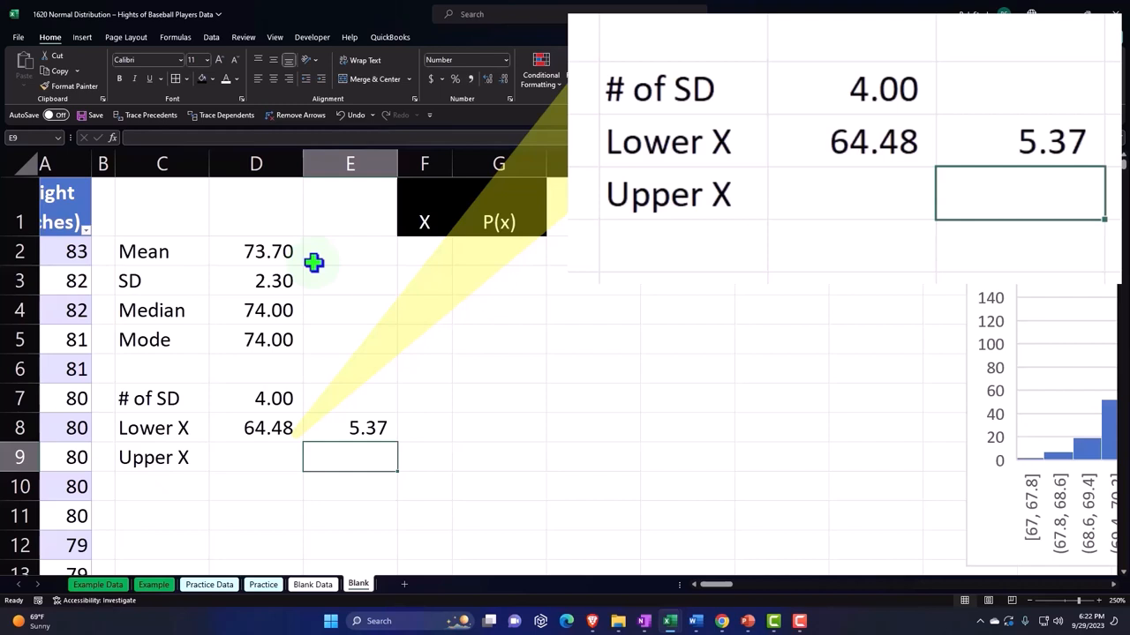
- Start the Upper X formula with =D8 in D9
left_click(256, 457)
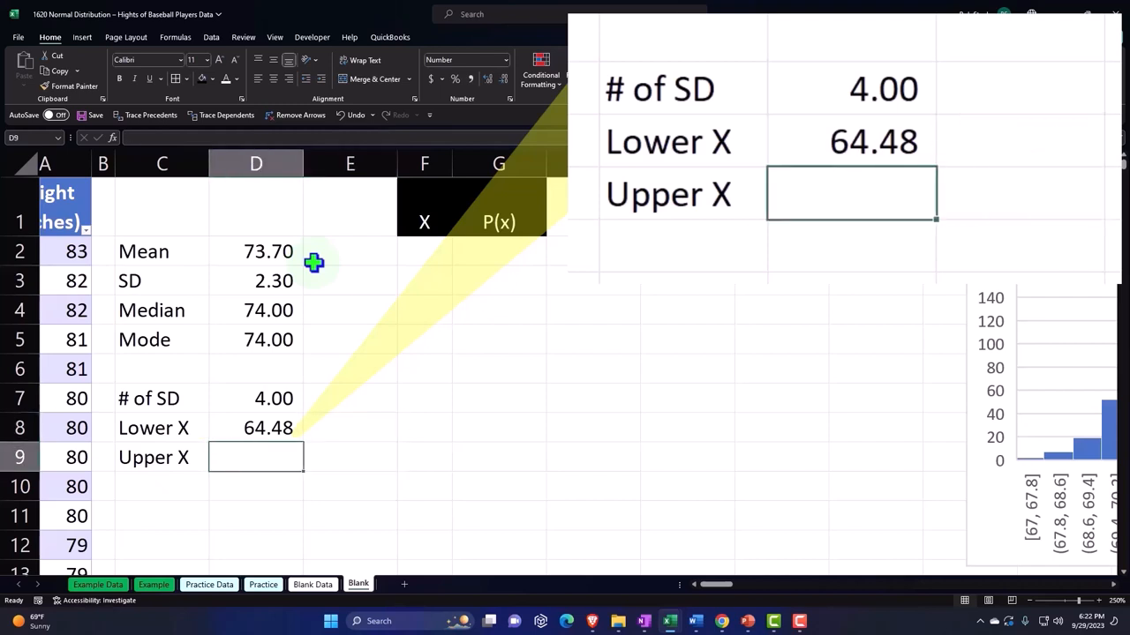
type("=D8")
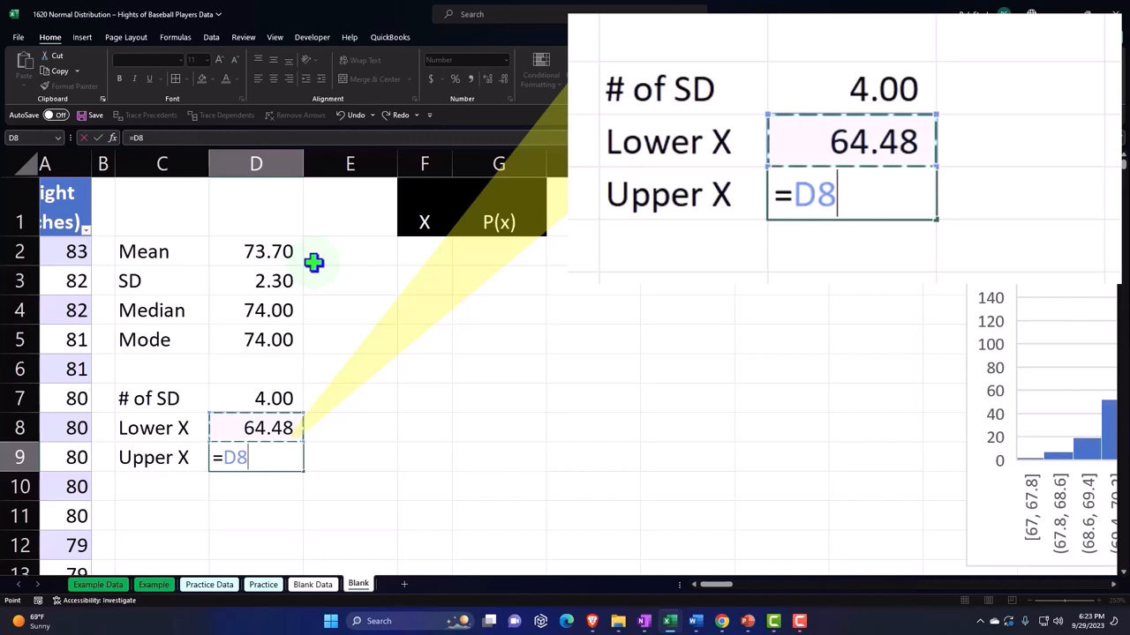
- Compute Upper X as =D2+D3*D7, giving 82.92 (mean plus four SDs)
left_click(256, 340)
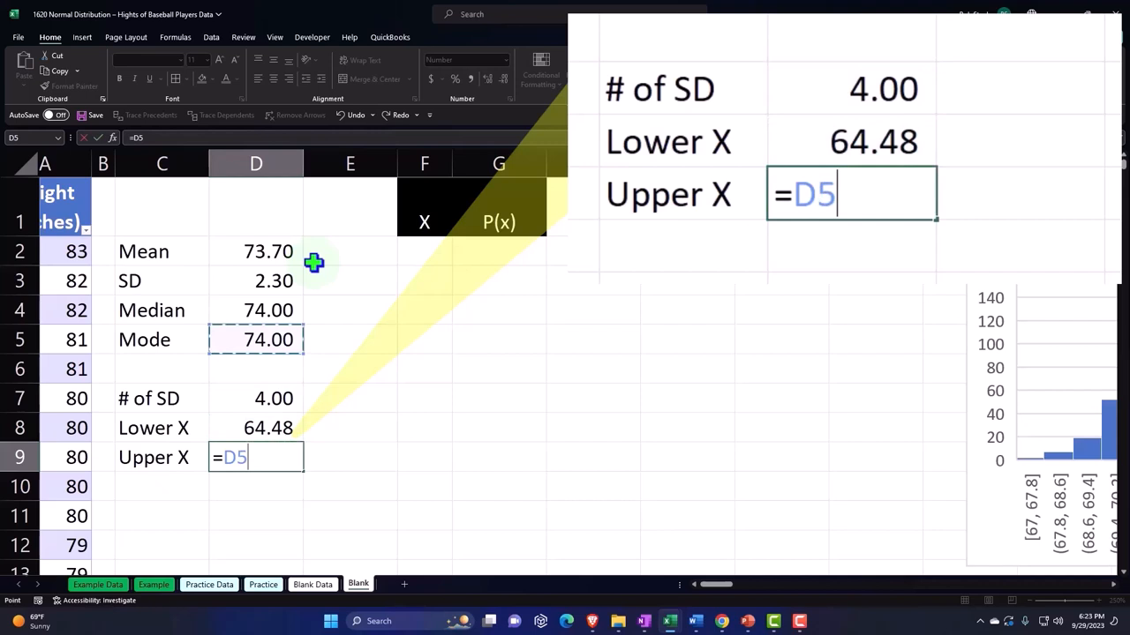
left_click(256, 252)
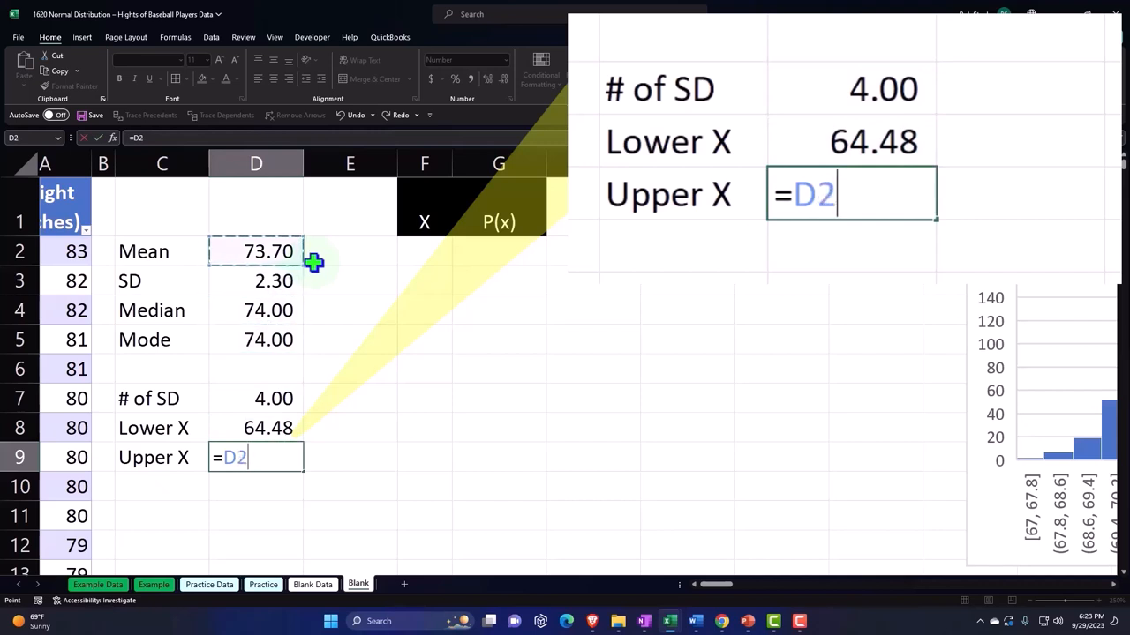
type("+D3*D7")
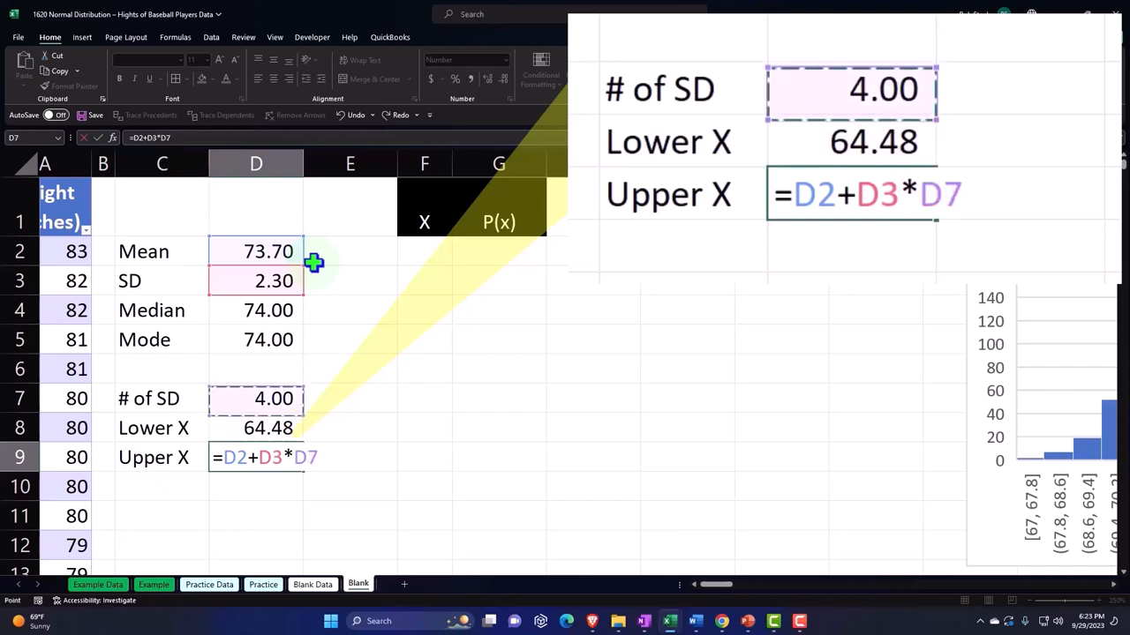
key("Return")
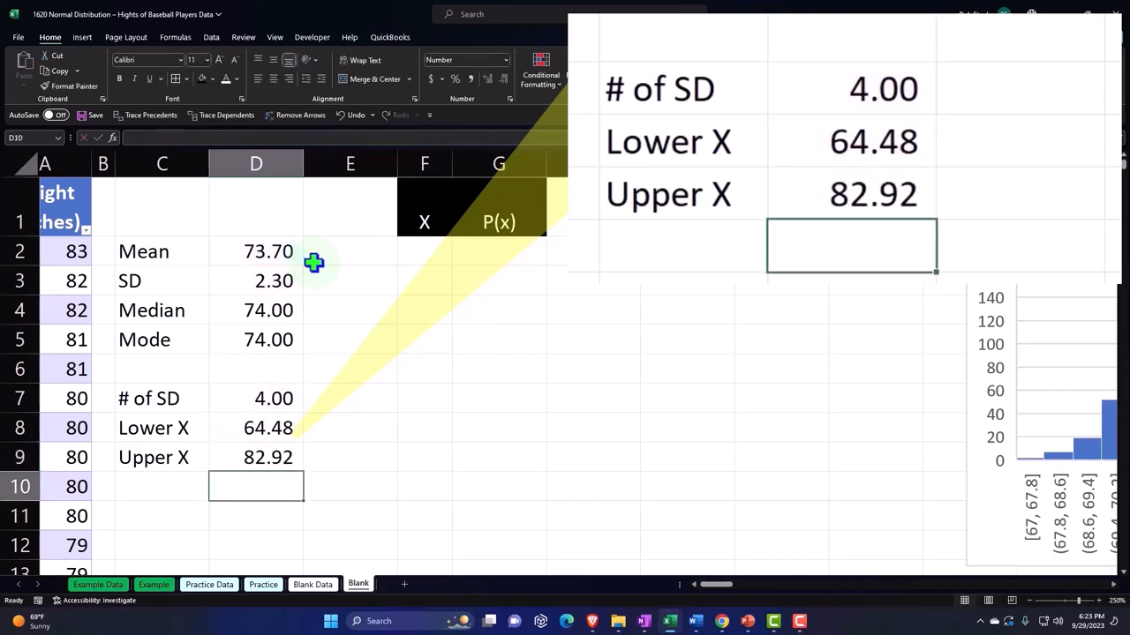
- Enter a test formula in the cell beside Upper X, then clear it
left_click(350, 457)
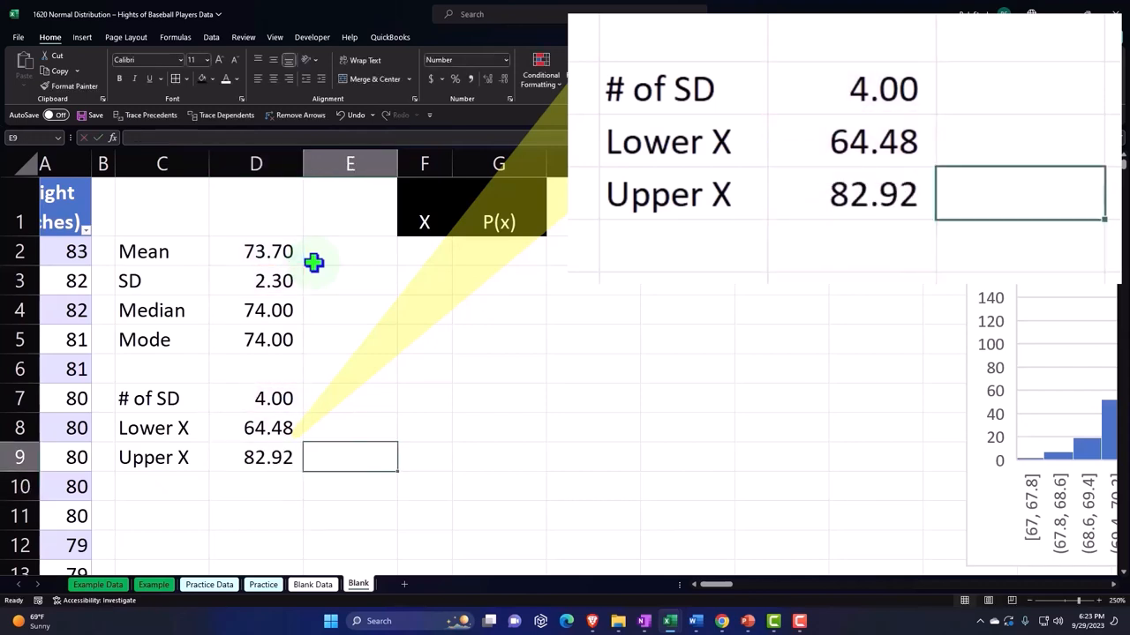
type("=")
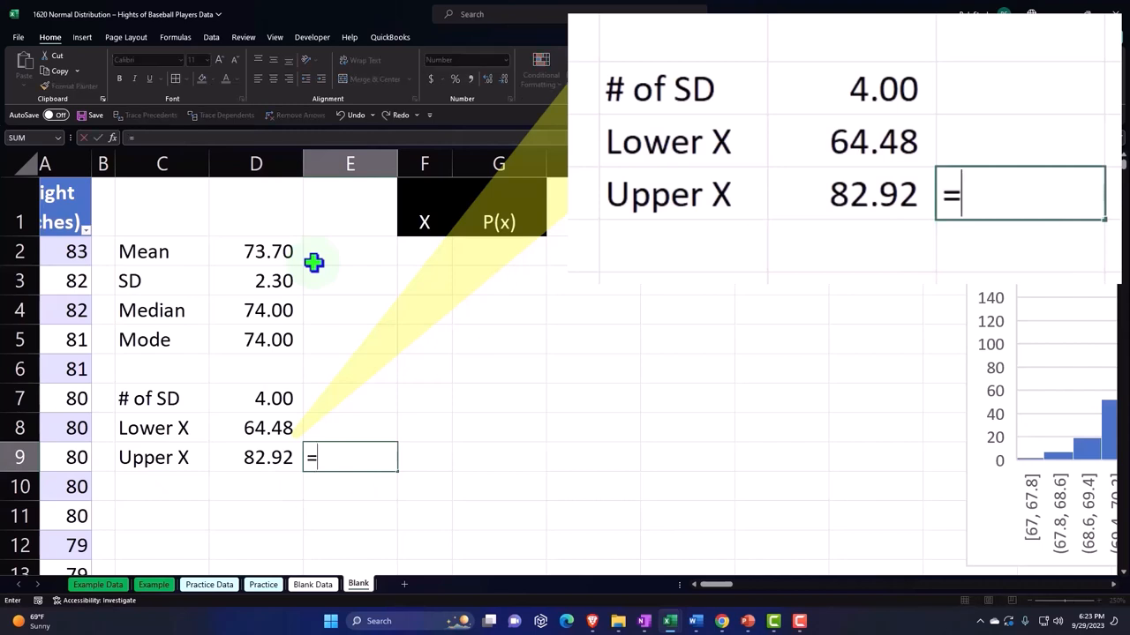
key("Return")
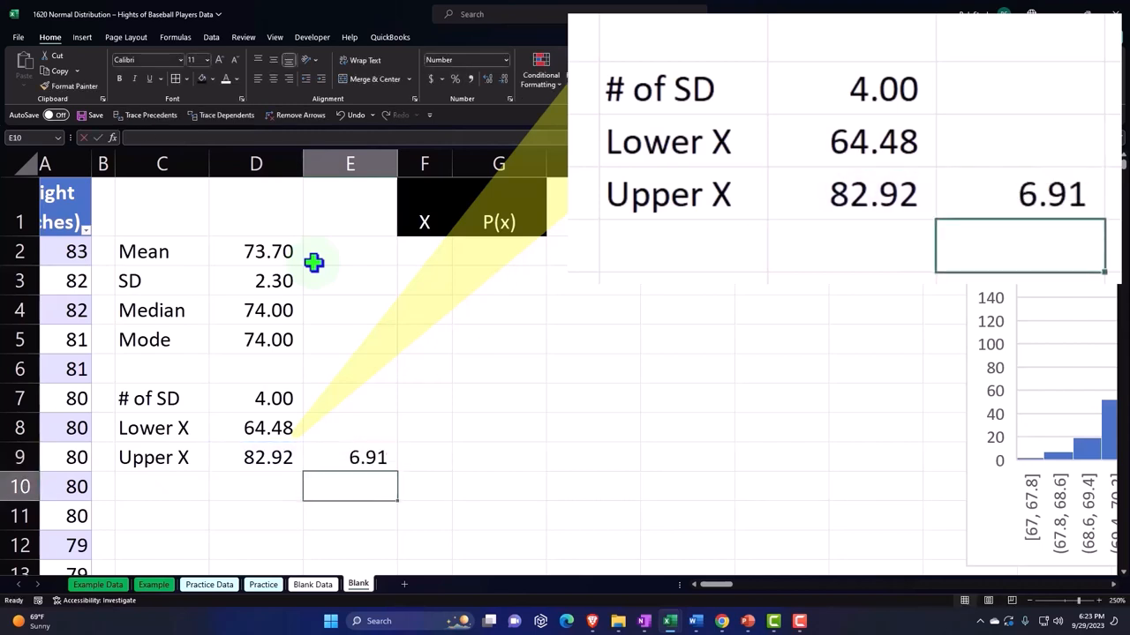
left_click(350, 457)
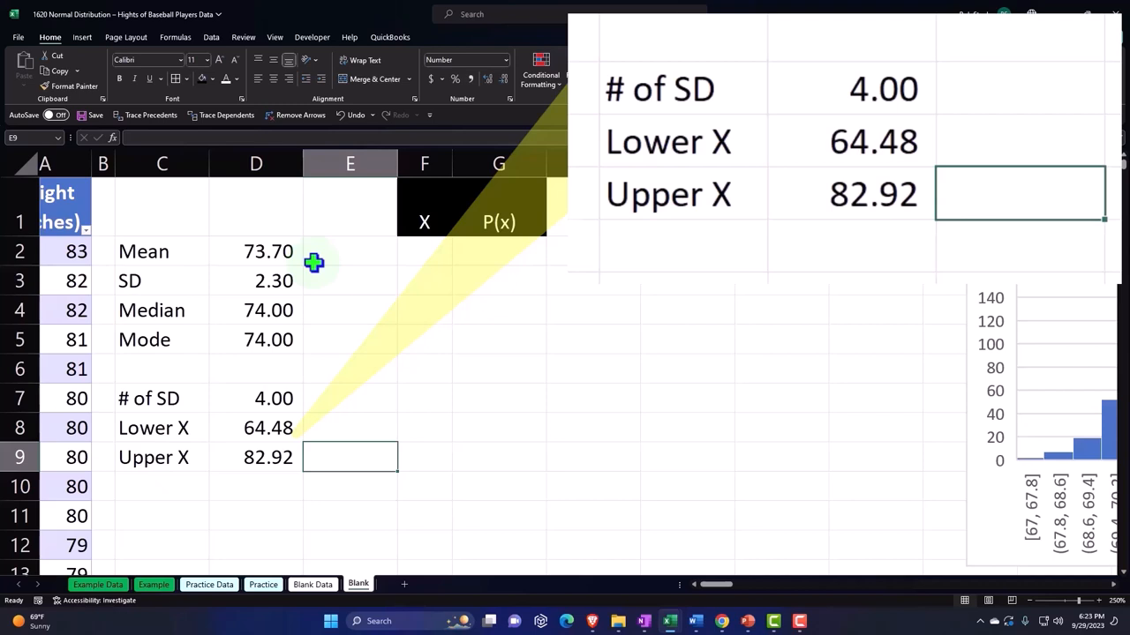
left_click(425, 251)
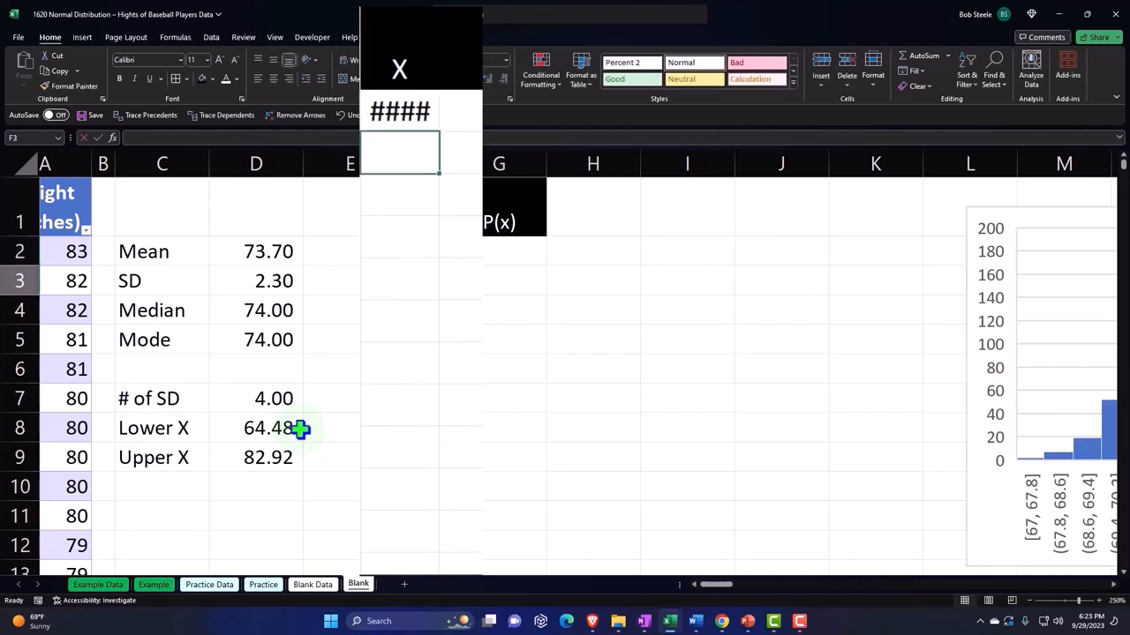
- Enter 64 and 65 in F2:F3 with no decimals and fill the series down to 83
left_click(399, 111)
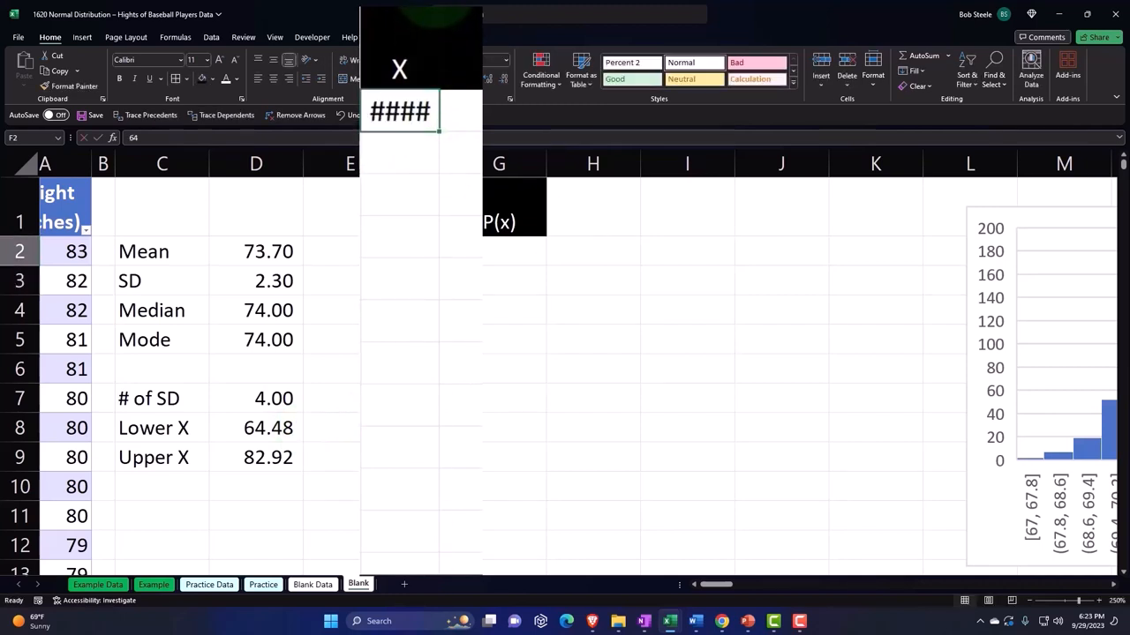
left_click_drag(441, 163, 459, 163)
type("65")
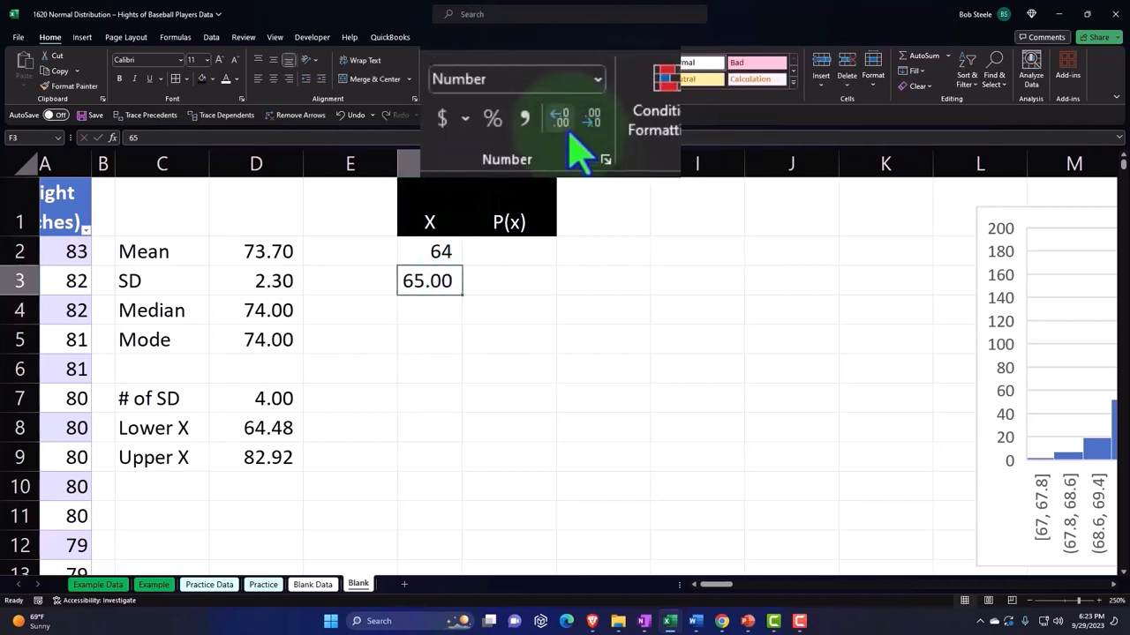
left_click(440, 251)
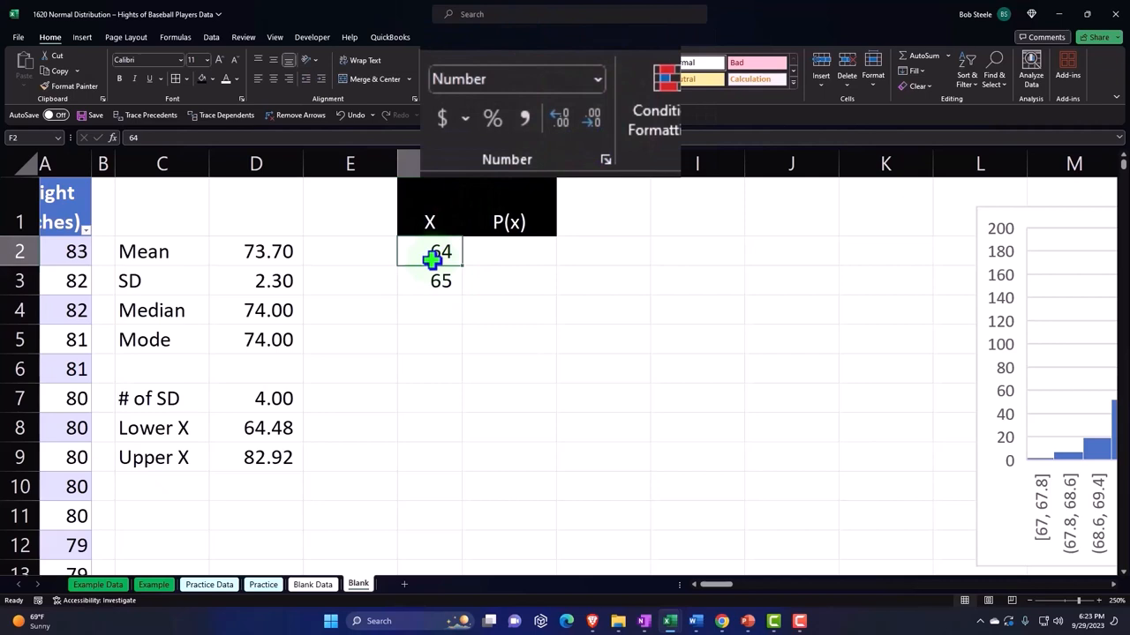
left_click_drag(439, 251, 440, 280)
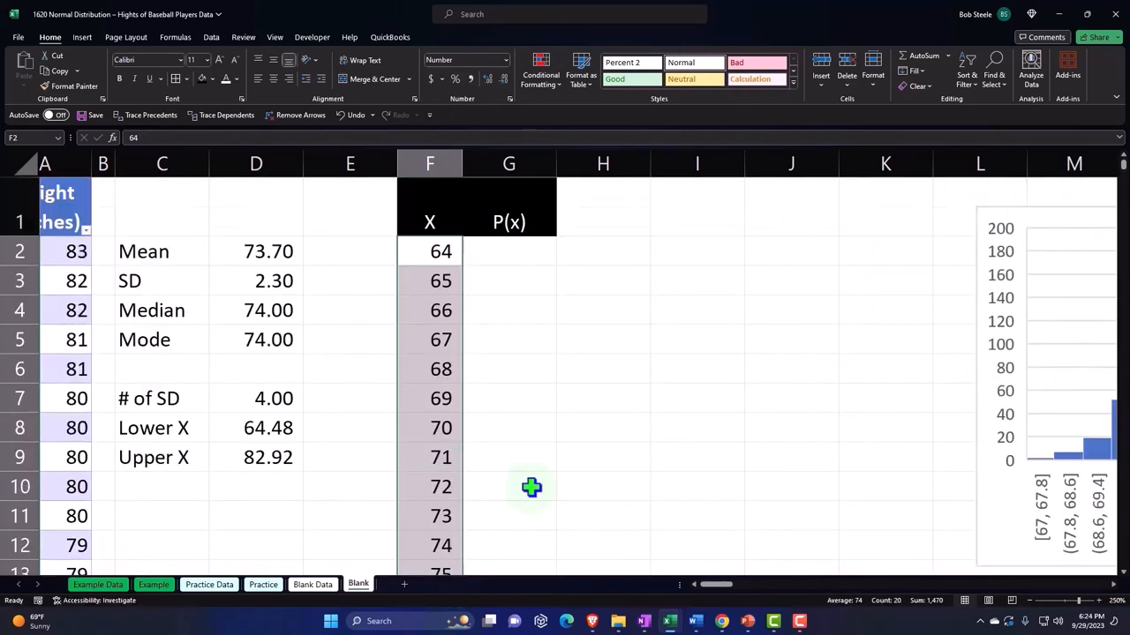
left_click(508, 252)
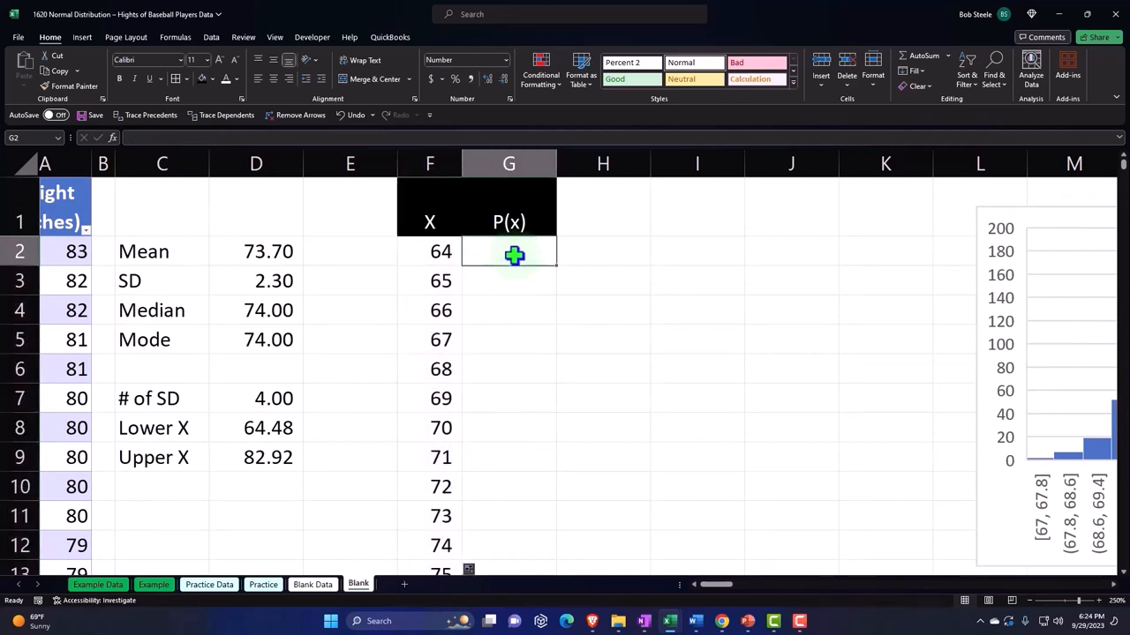
mouse_move(638, 318)
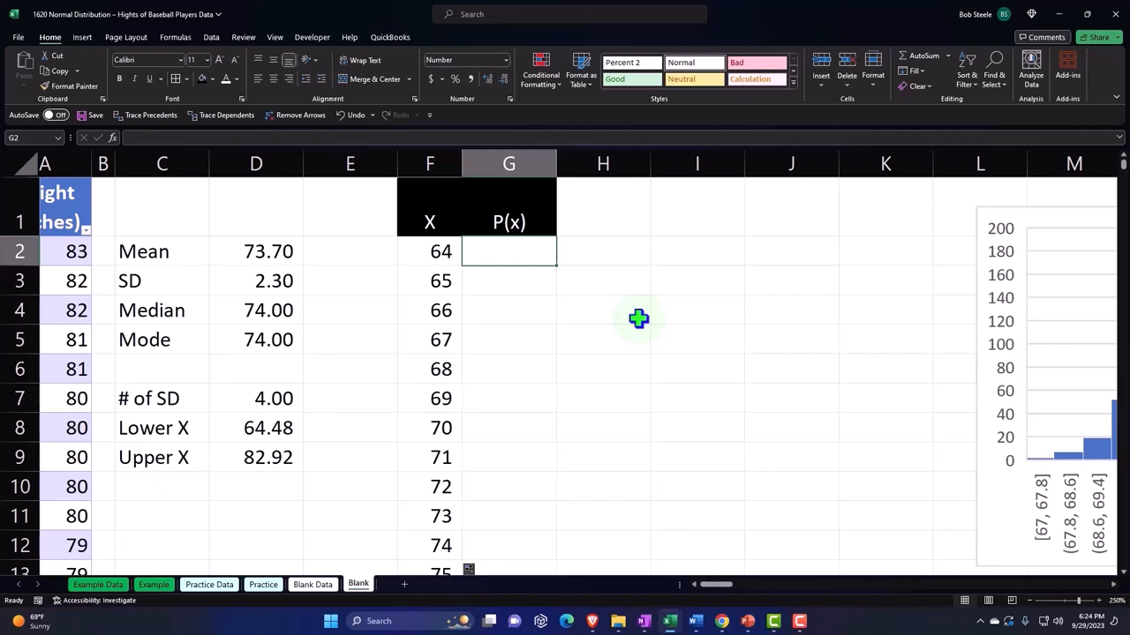
- Enter =NORM.DIST(F2:F21,D2,D3,0) in G2 using X values, mean and SD, non-cumulative
type("=nor")
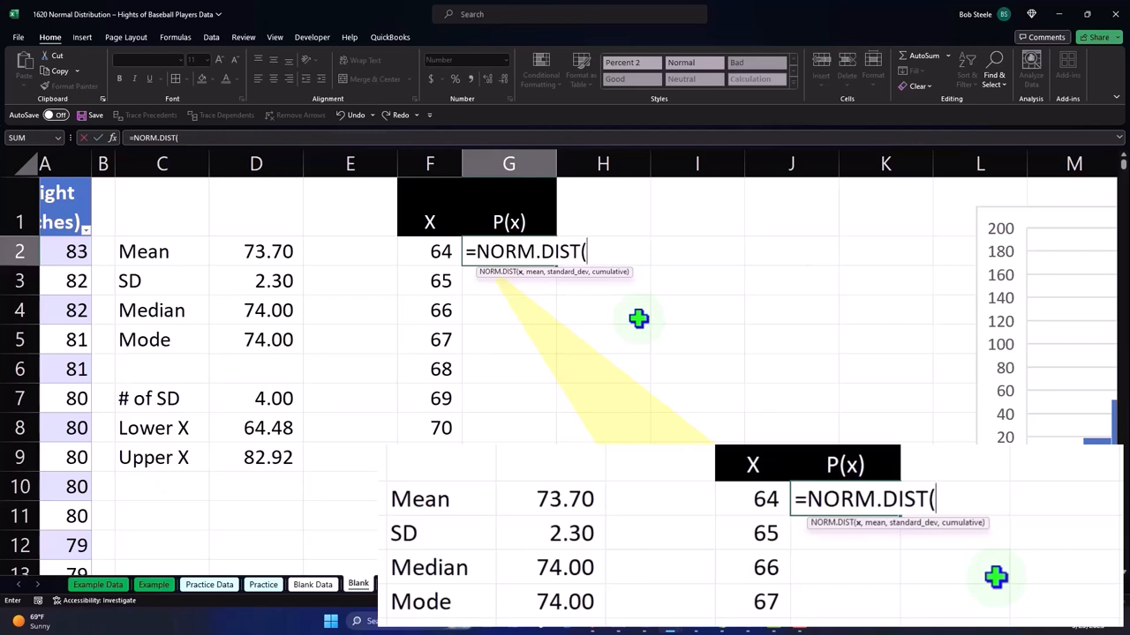
left_click(429, 252)
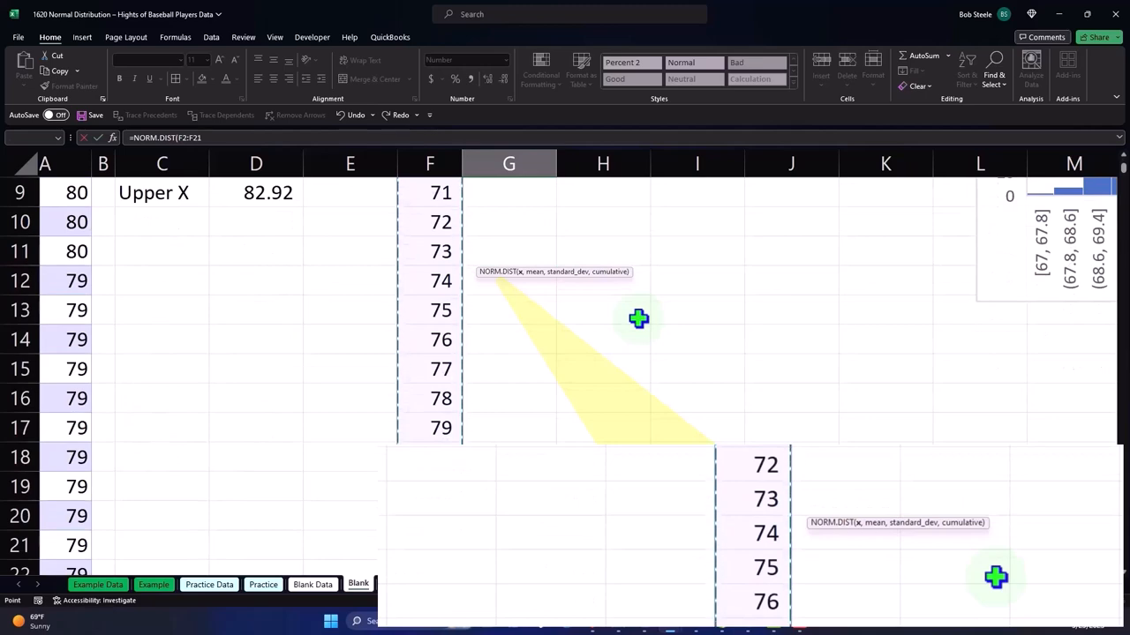
scroll("up", 3)
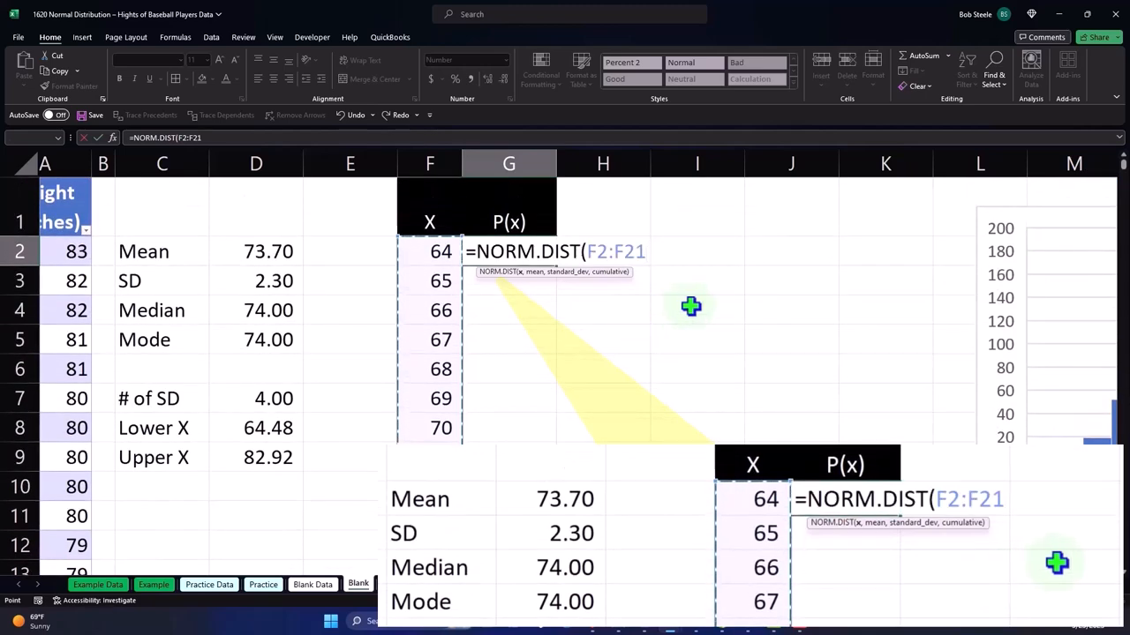
type(",")
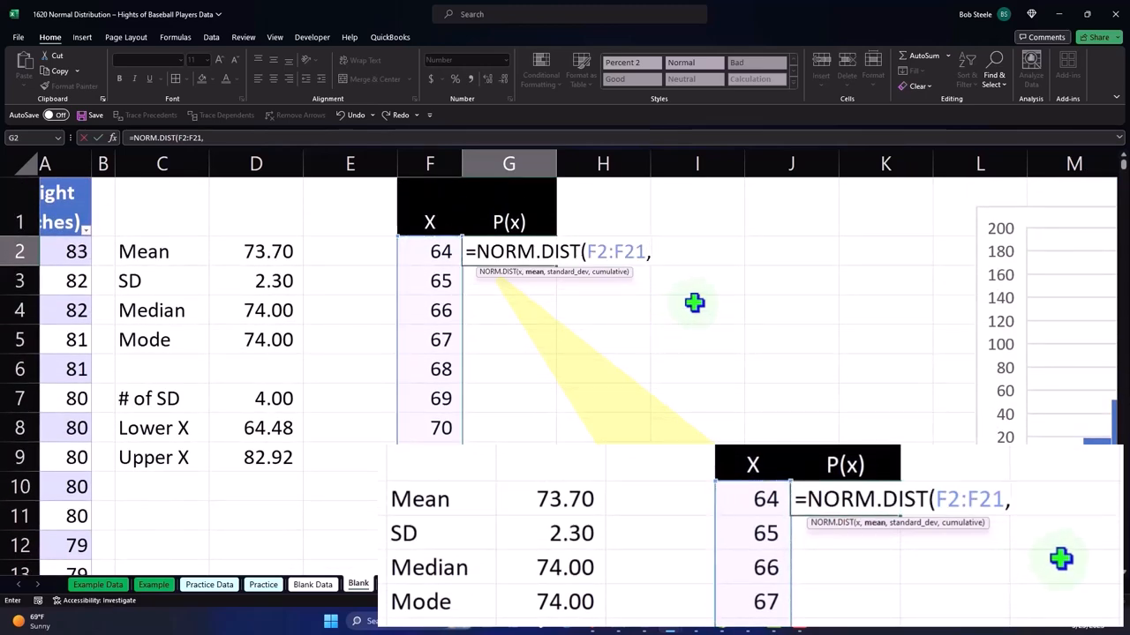
mouse_move(328, 259)
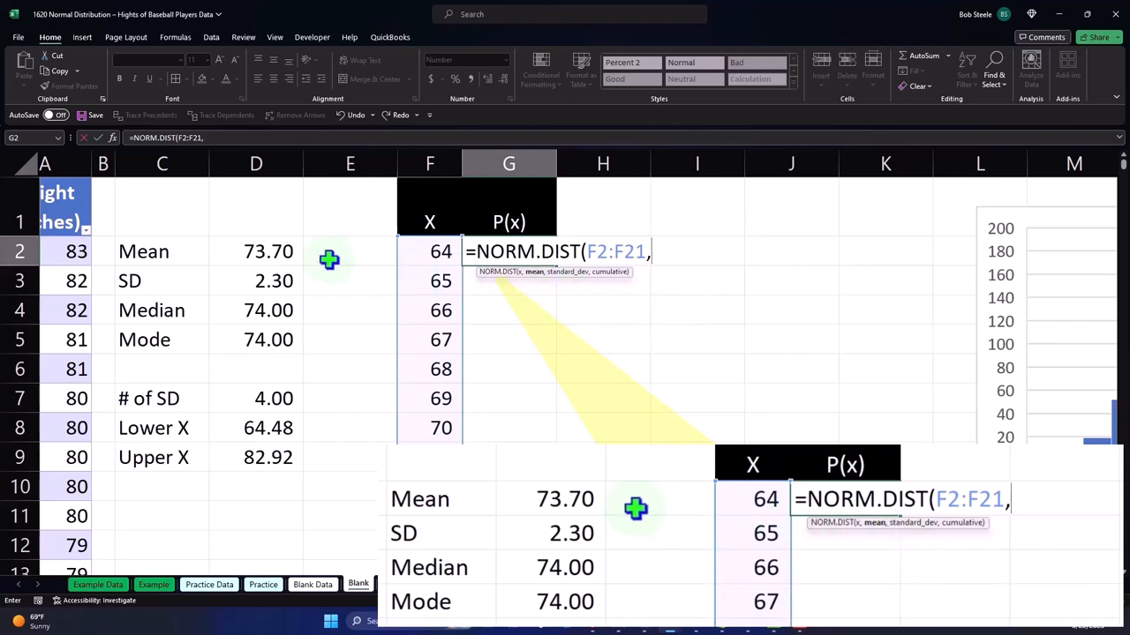
left_click(256, 252)
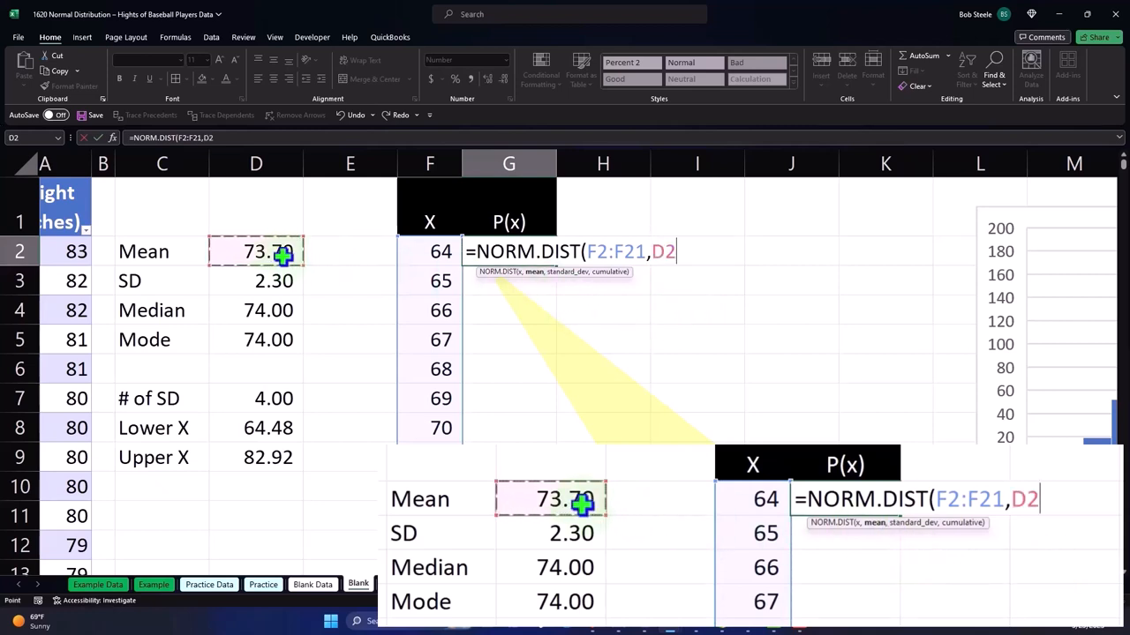
mouse_move(680, 303)
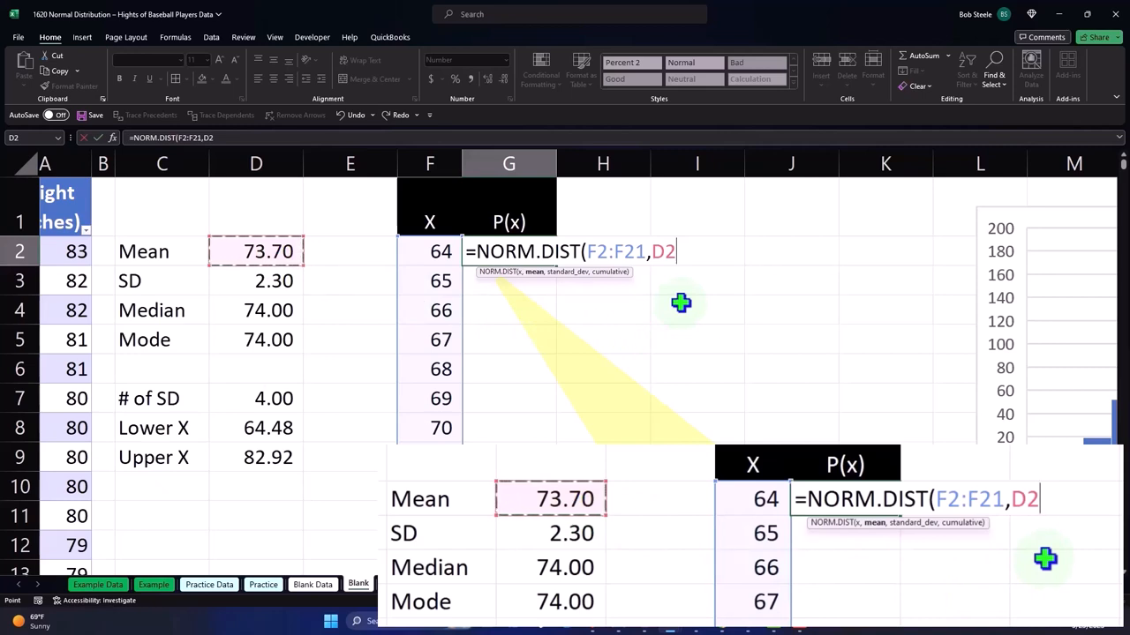
type(",")
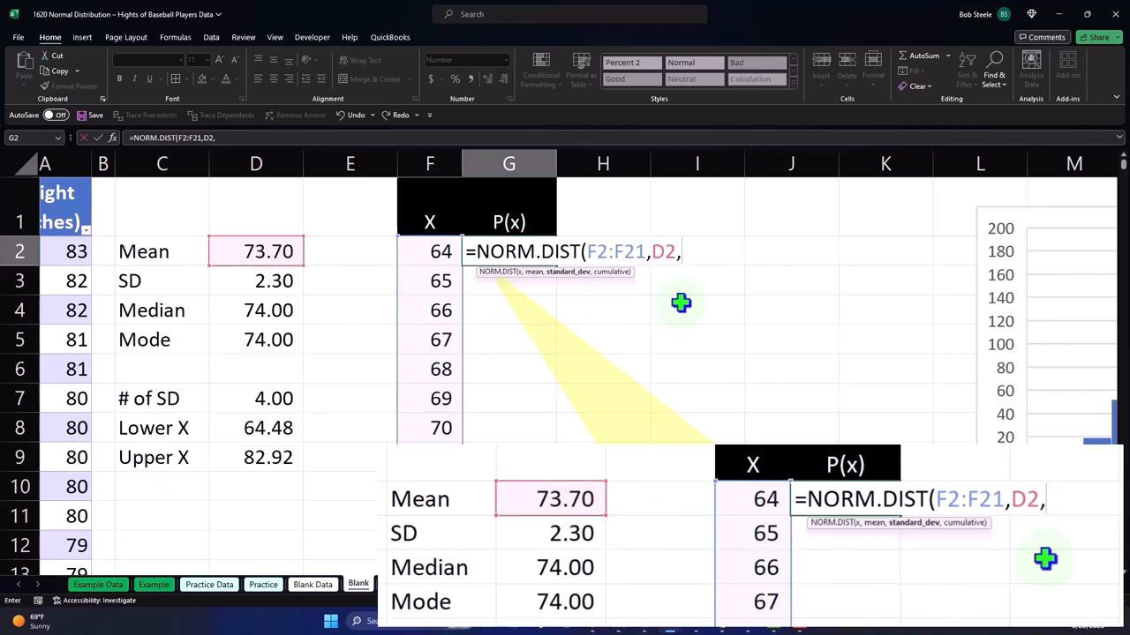
left_click(256, 281)
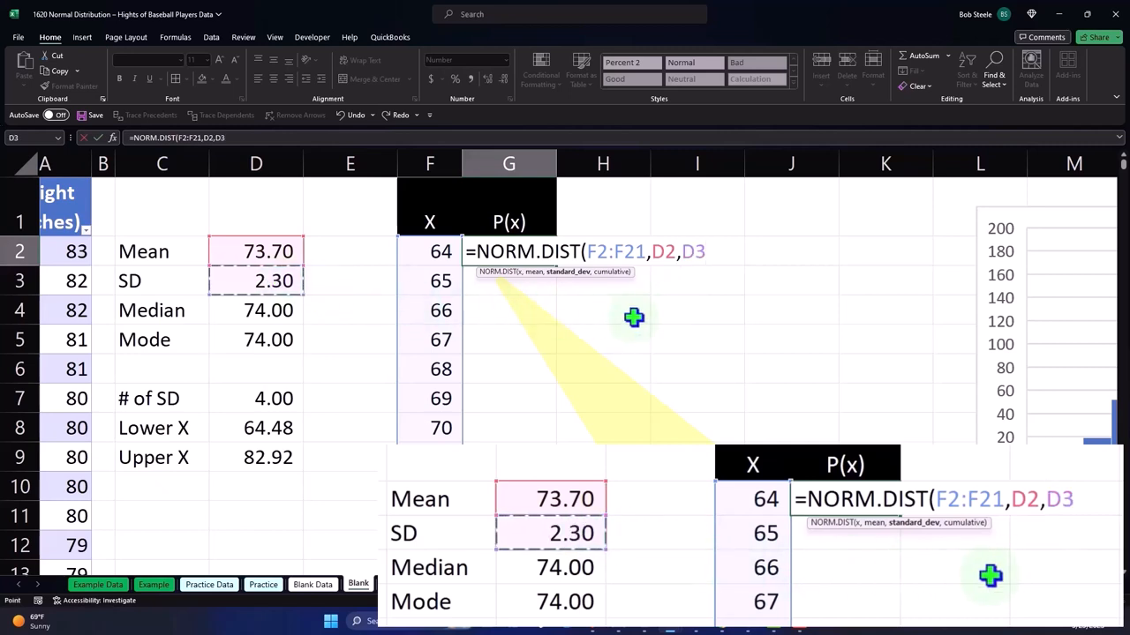
type(",")
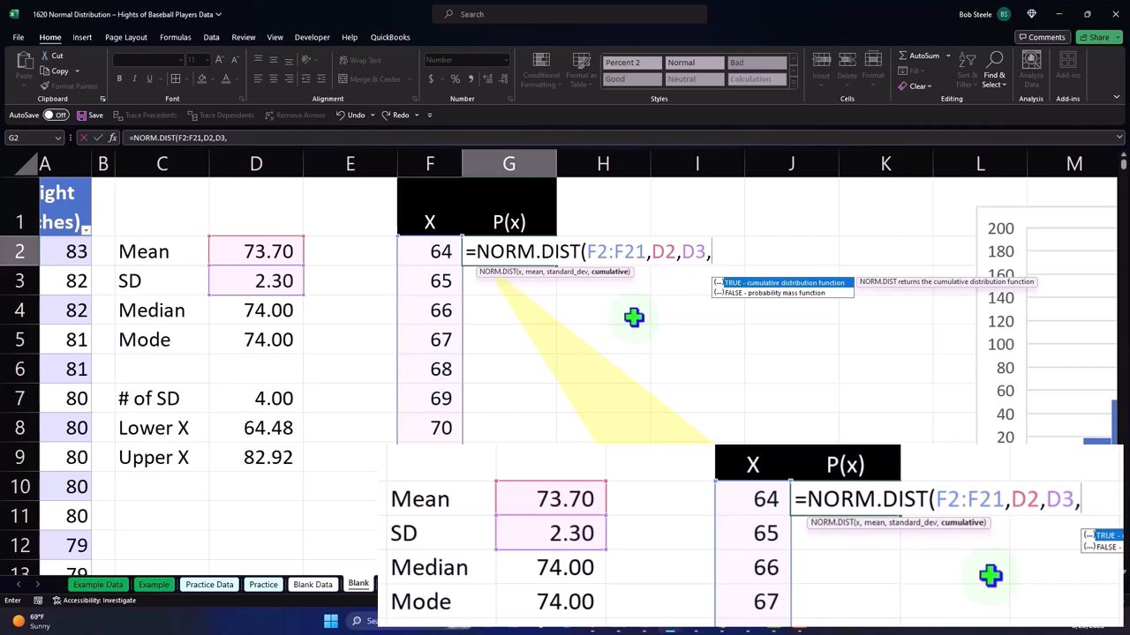
type("0)")
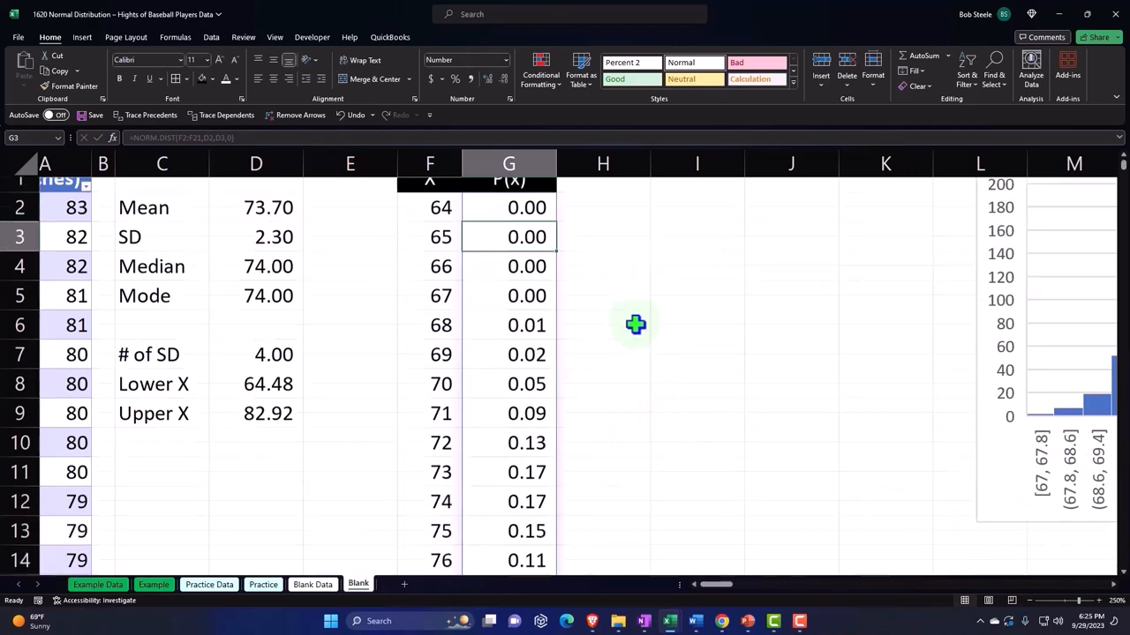
- Apply Percent Style to column G so P(x) shows as whole percentages like 5%, 9%
scroll("down", 3)
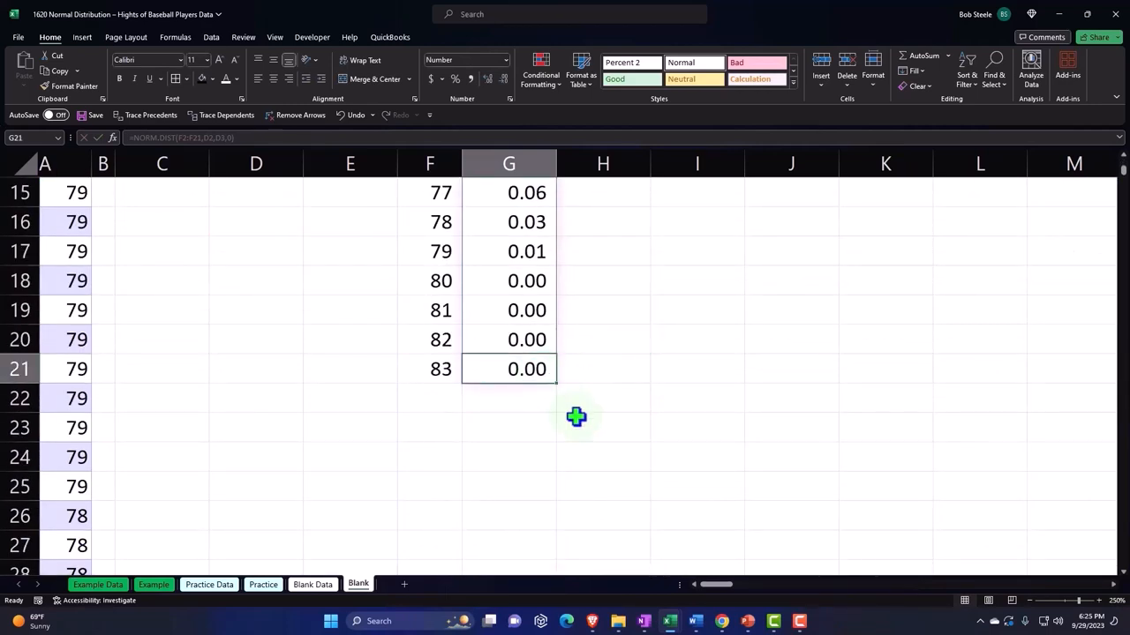
mouse_move(567, 415)
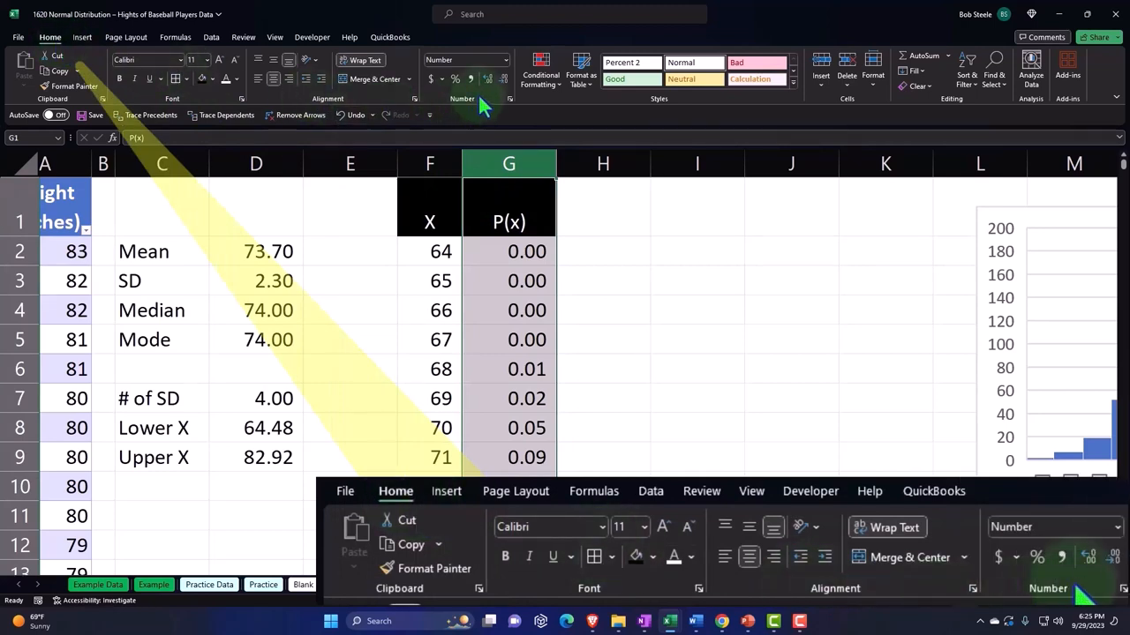
left_click(455, 78)
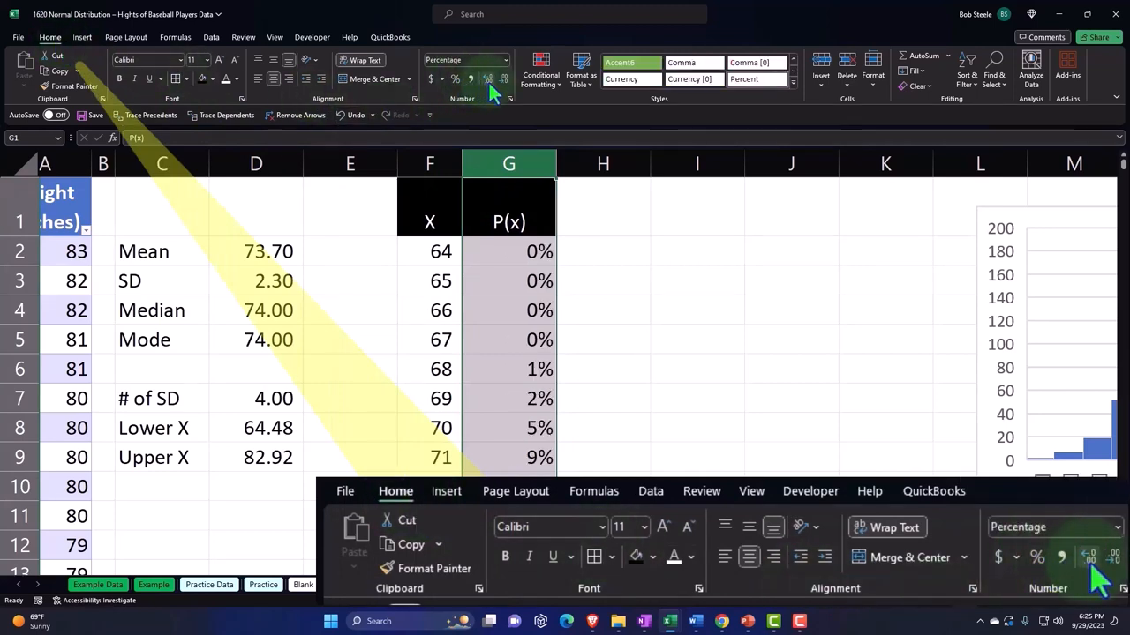